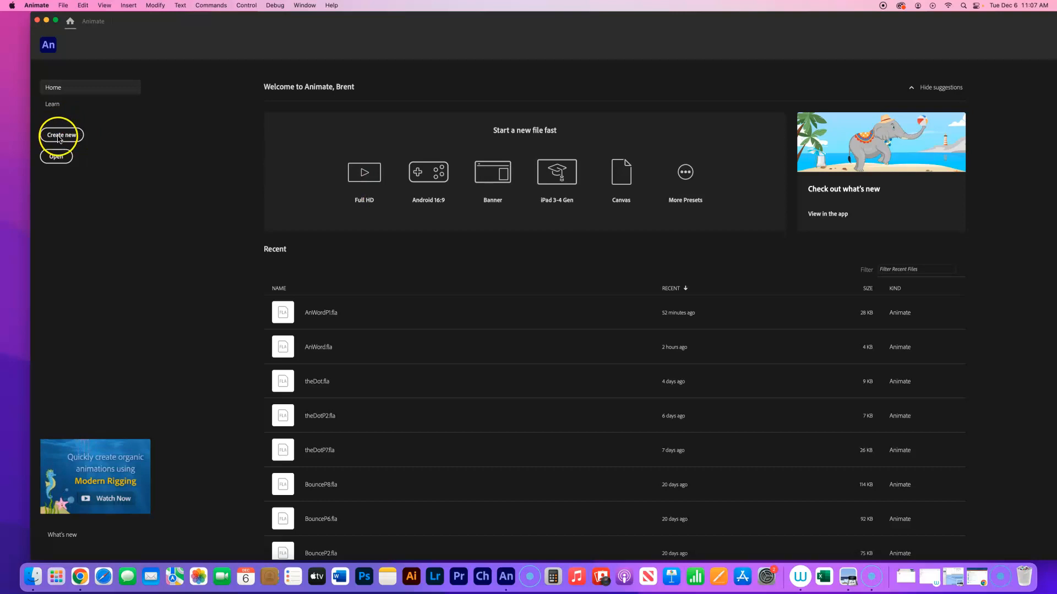
# Step: Start a new document from the Home screen and confirm its frame rate is 24 fps
pyautogui.click(60, 135)
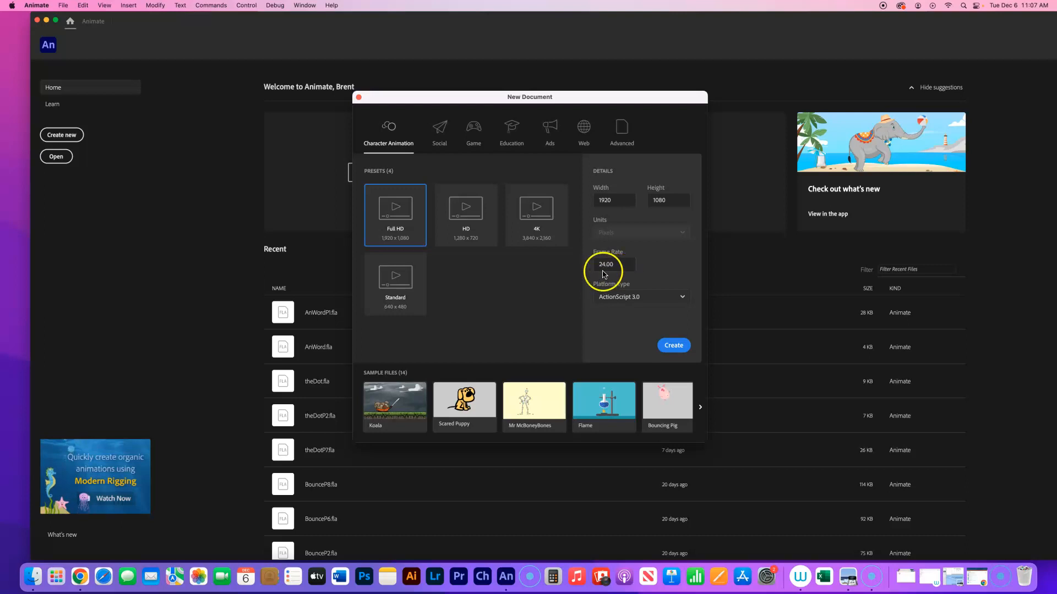
pyautogui.click(613, 263)
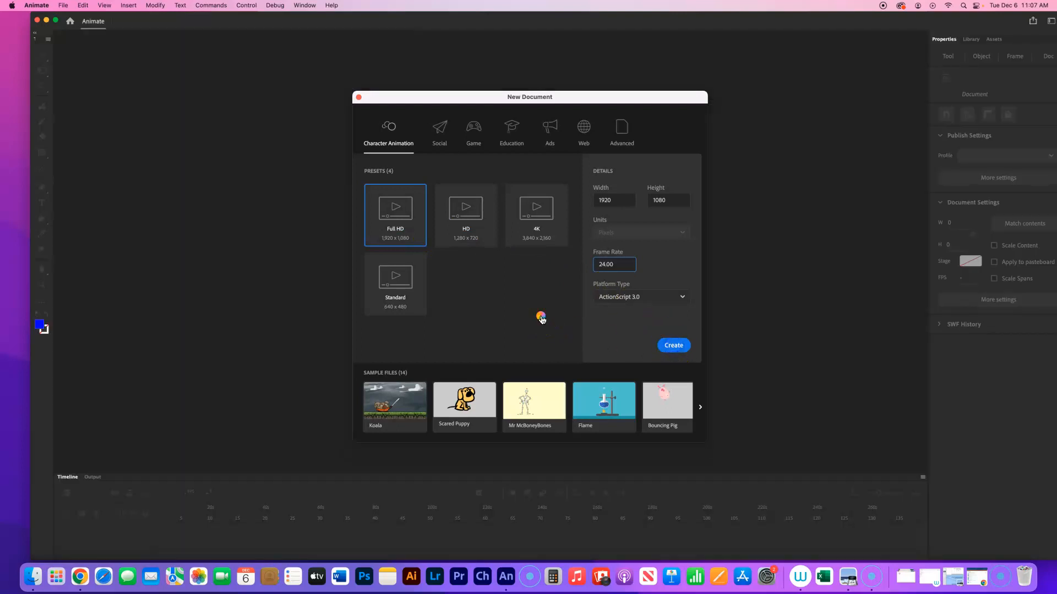
# Step: Create the untitled Full HD document and set stage magnification to Fit in Window
pyautogui.click(673, 345)
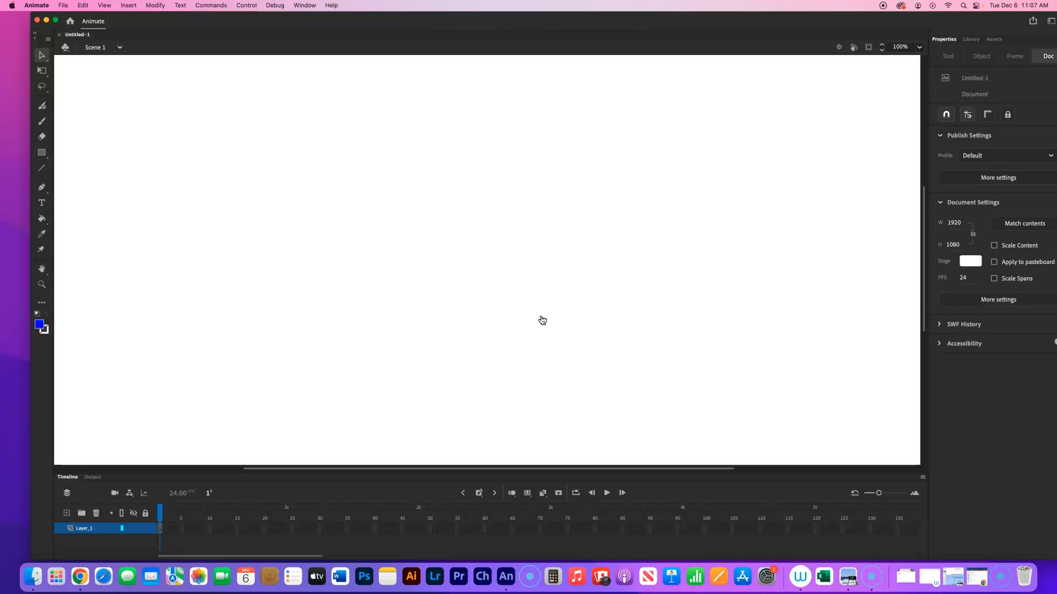
pyautogui.moveTo(605, 49)
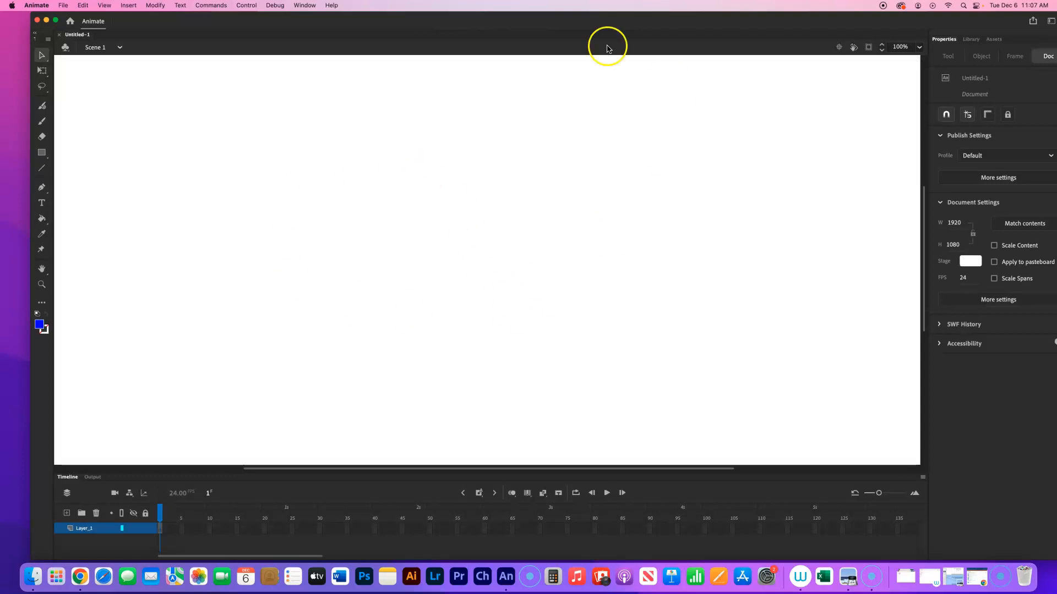
pyautogui.moveTo(889, 112)
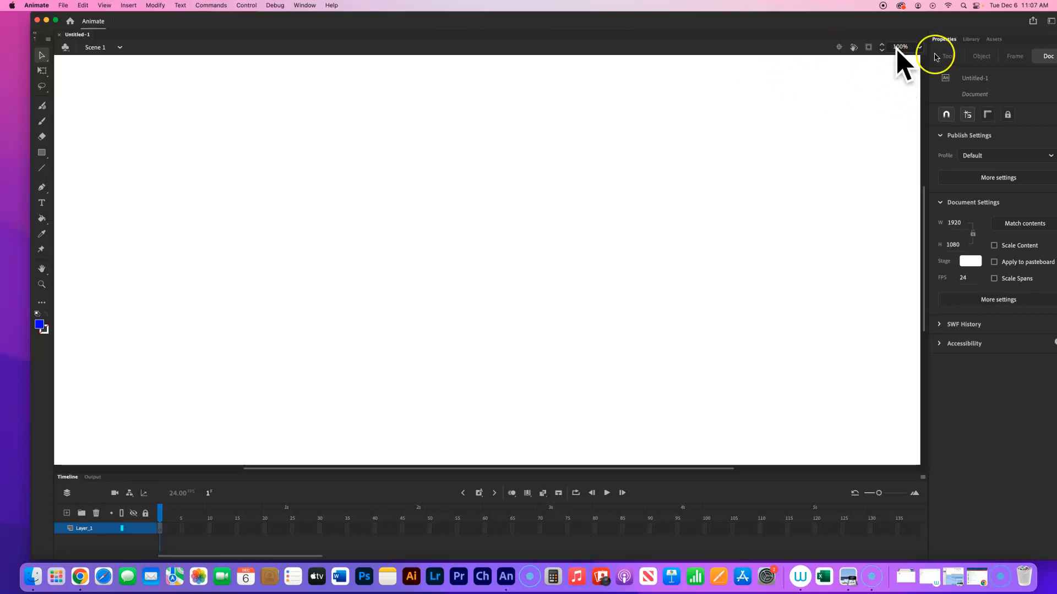
pyautogui.click(901, 47)
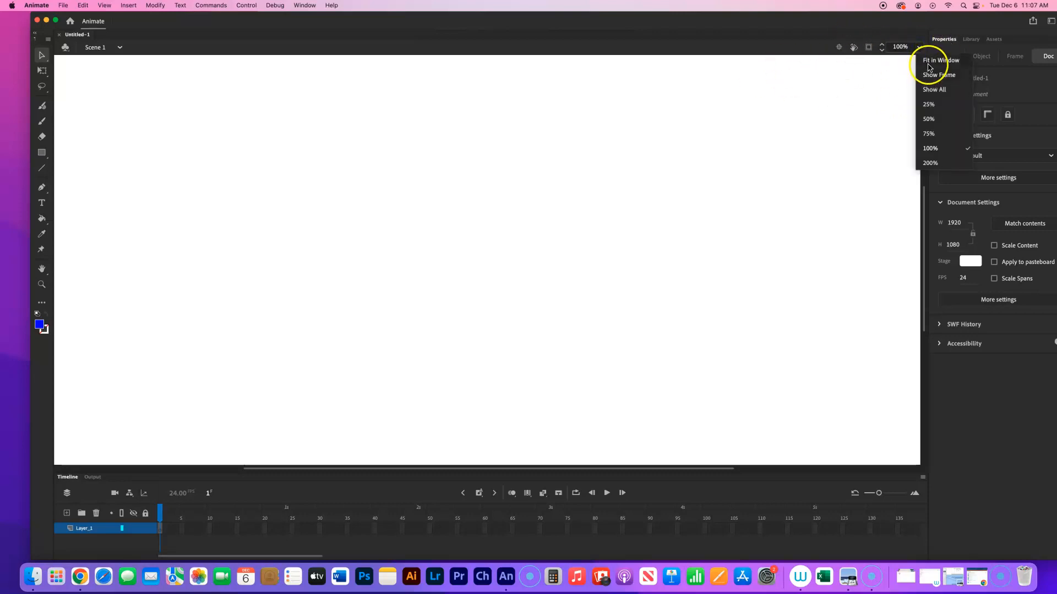
pyautogui.click(939, 60)
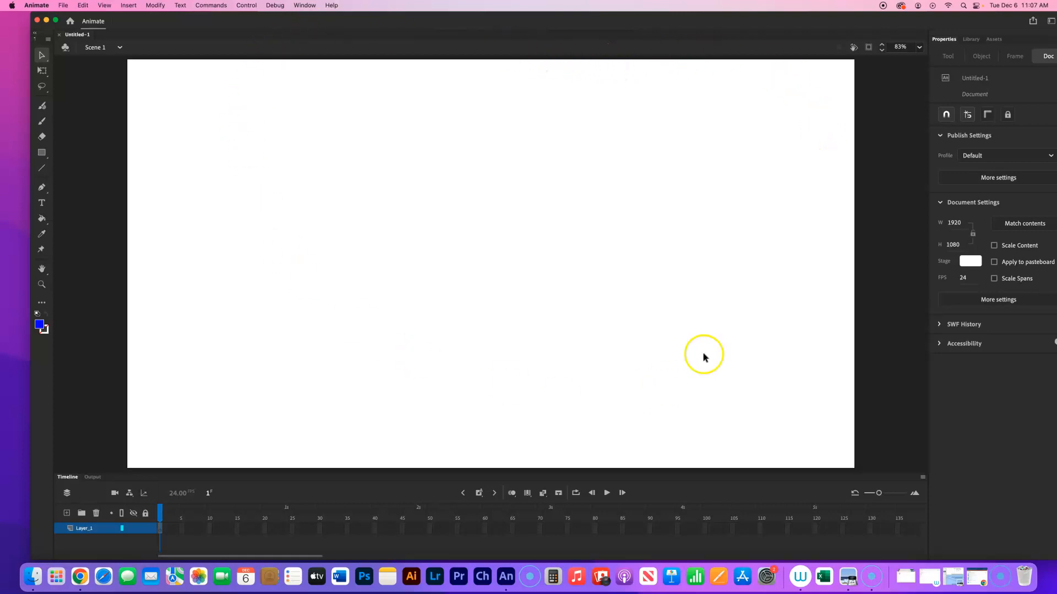
pyautogui.moveTo(451, 341)
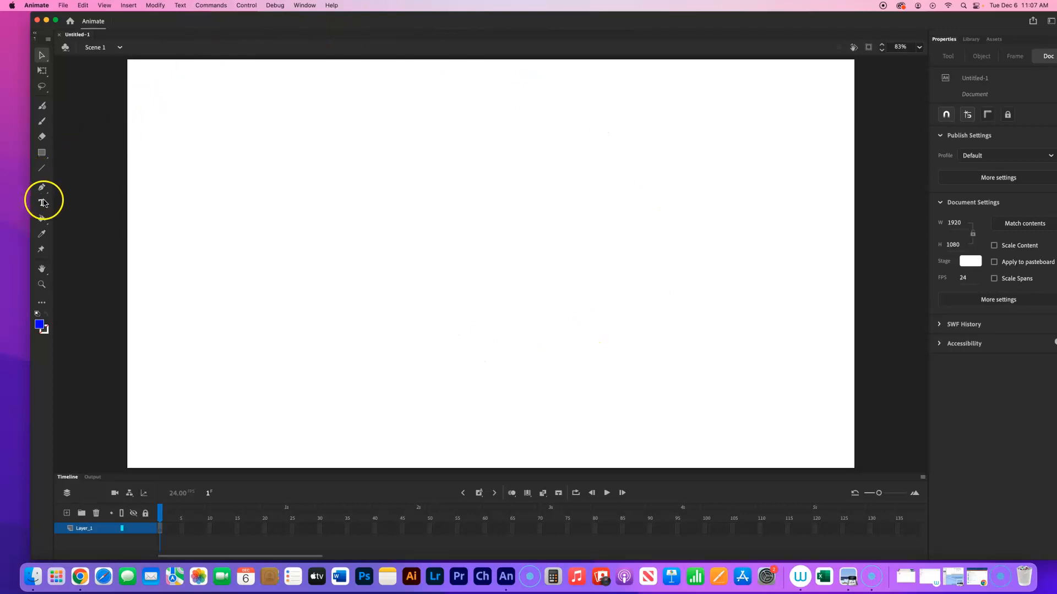
# Step: Add a static text block reading TEACH on the stage with the Text tool
pyautogui.click(41, 203)
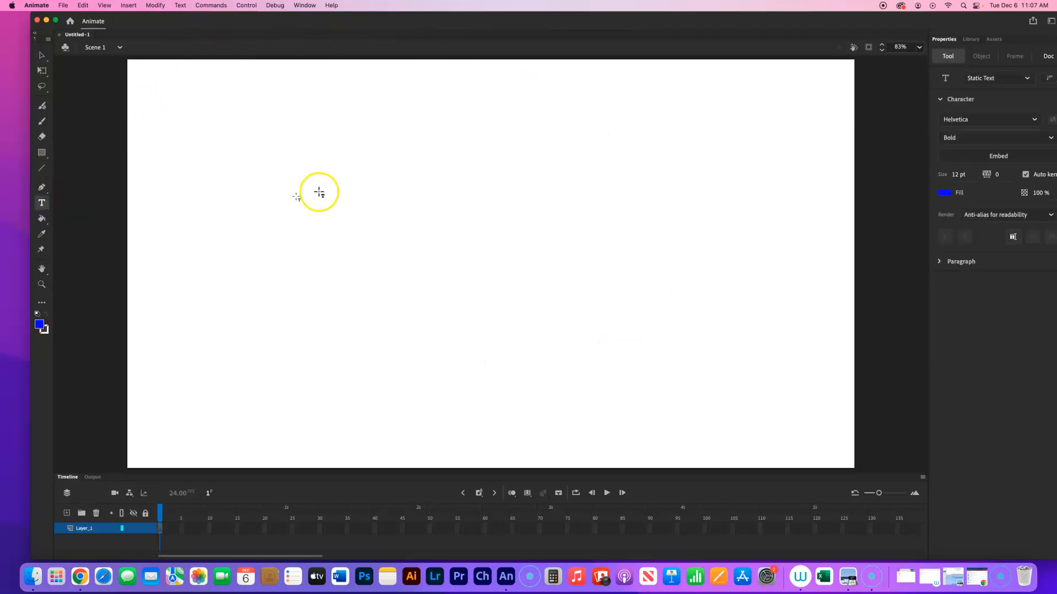
pyautogui.moveTo(430, 217)
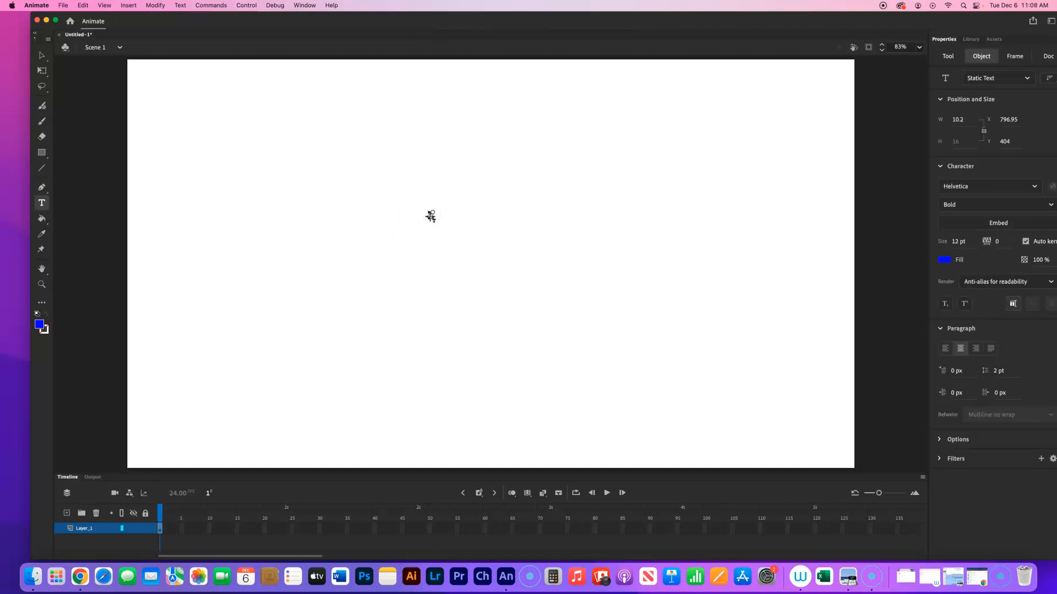
pyautogui.write('TEACH')
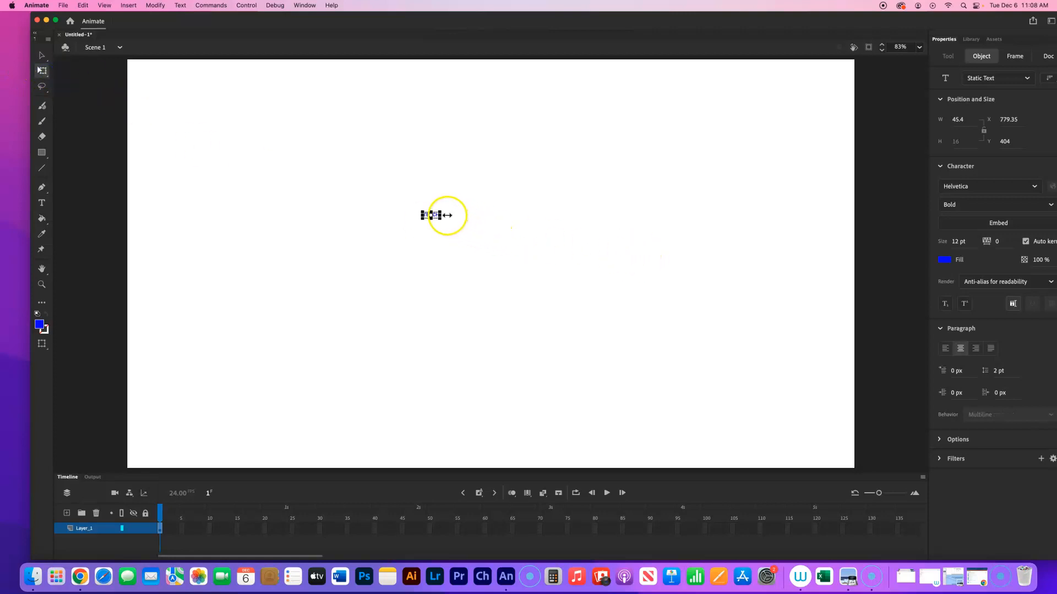
pyautogui.write('TEACH')
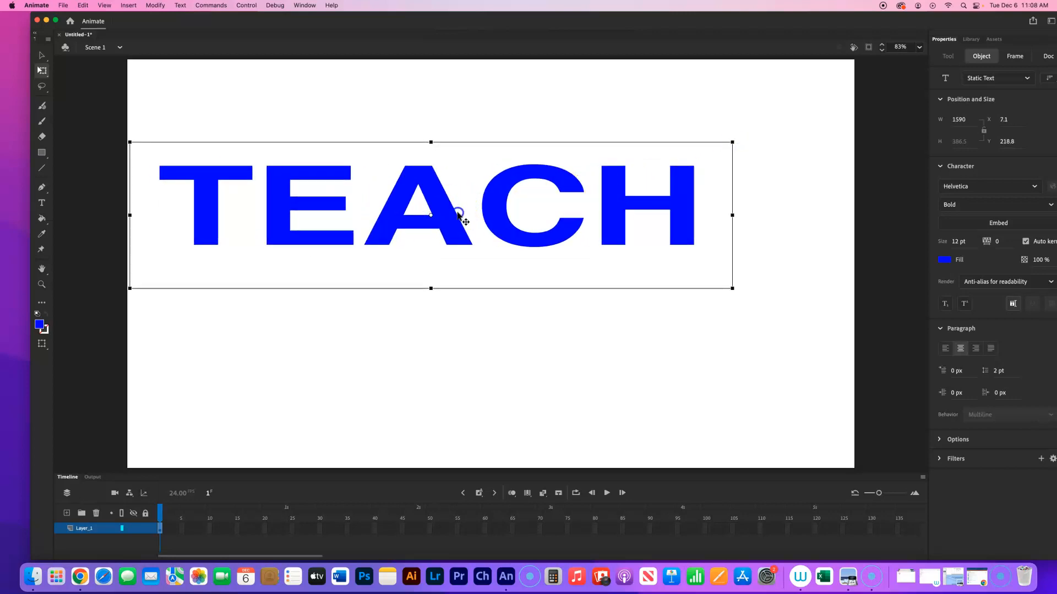
# Step: Move TEACH toward the centre and stretch it from its corner to span most of the stage
pyautogui.moveTo(431, 216); pyautogui.dragTo(491, 255)
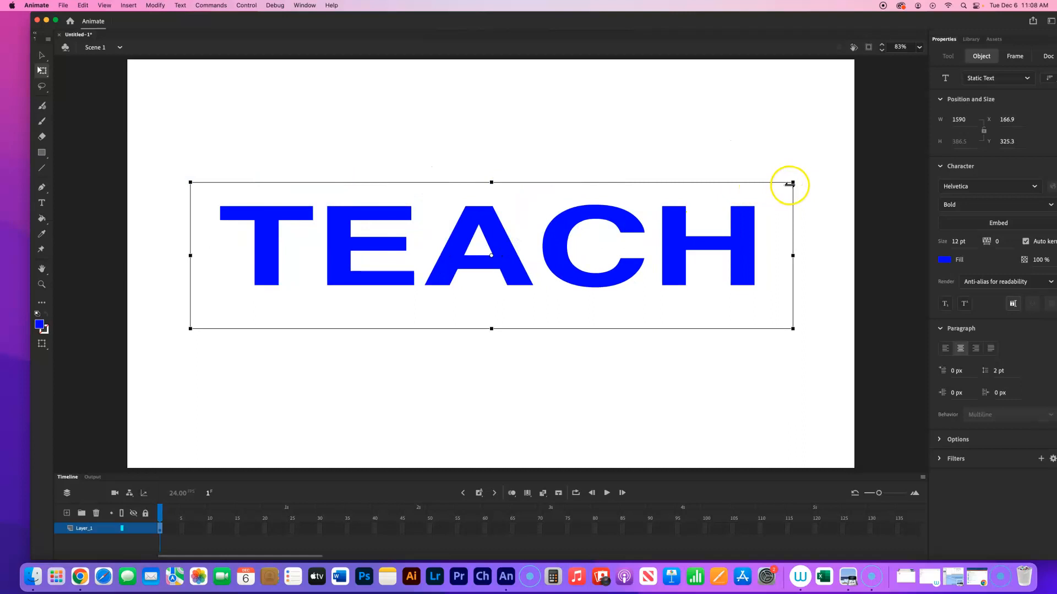
pyautogui.moveTo(788, 184); pyautogui.dragTo(812, 173)
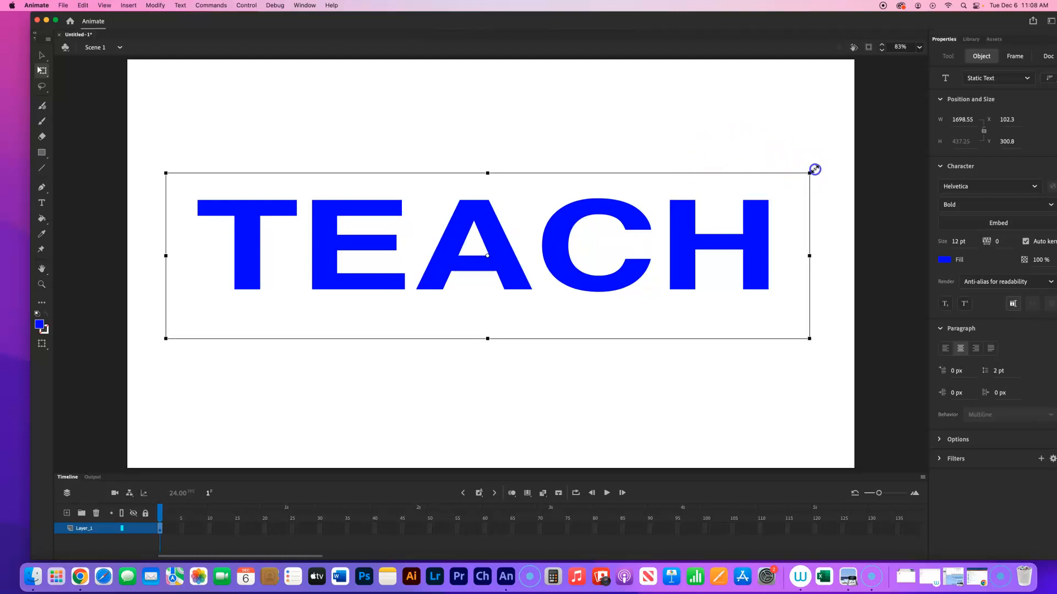
pyautogui.moveTo(815, 168); pyautogui.dragTo(825, 168)
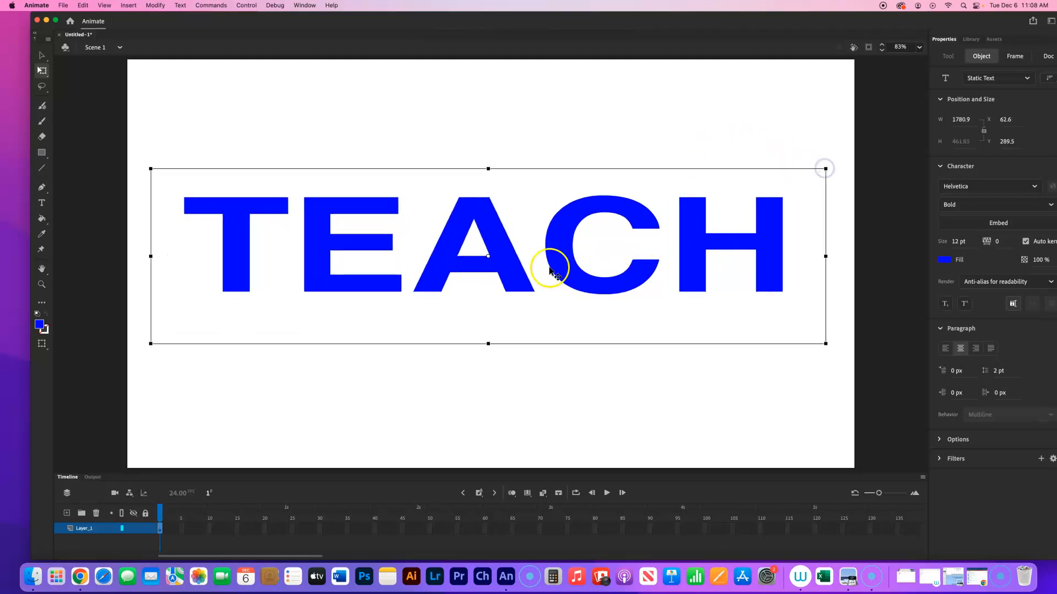
pyautogui.moveTo(512, 267)
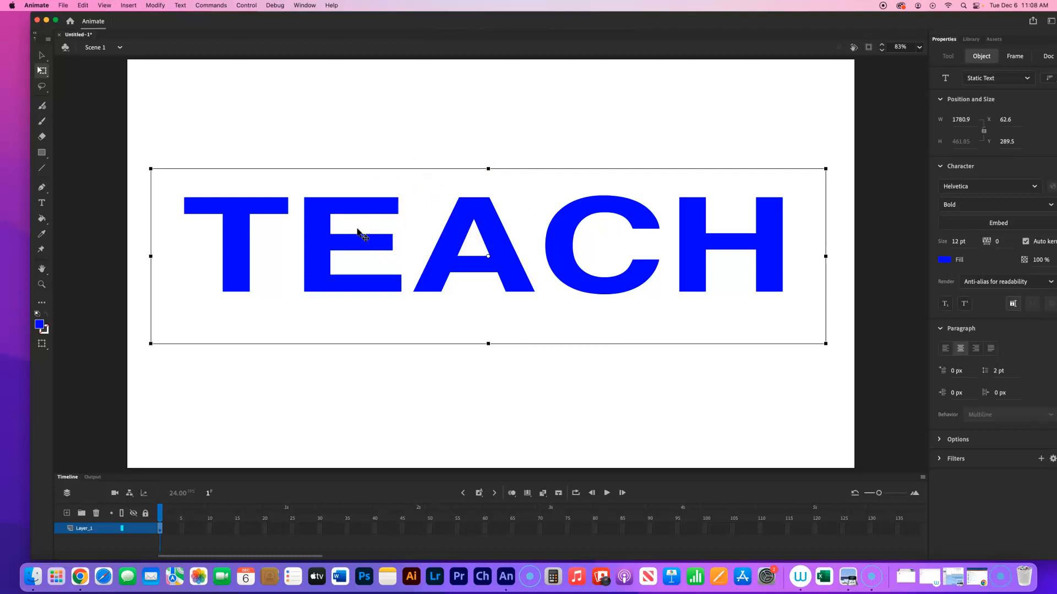
pyautogui.moveTo(489, 263)
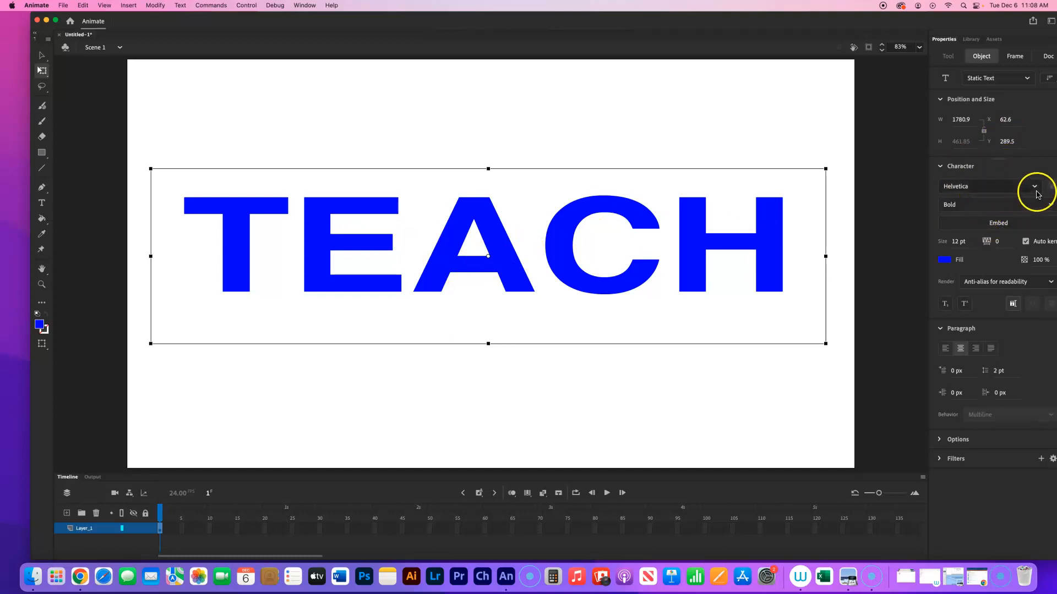
# Step: Try Helvetica Neue and Kailasa, then settle the TEACH text on the Luminari typeface
pyautogui.click(1035, 187)
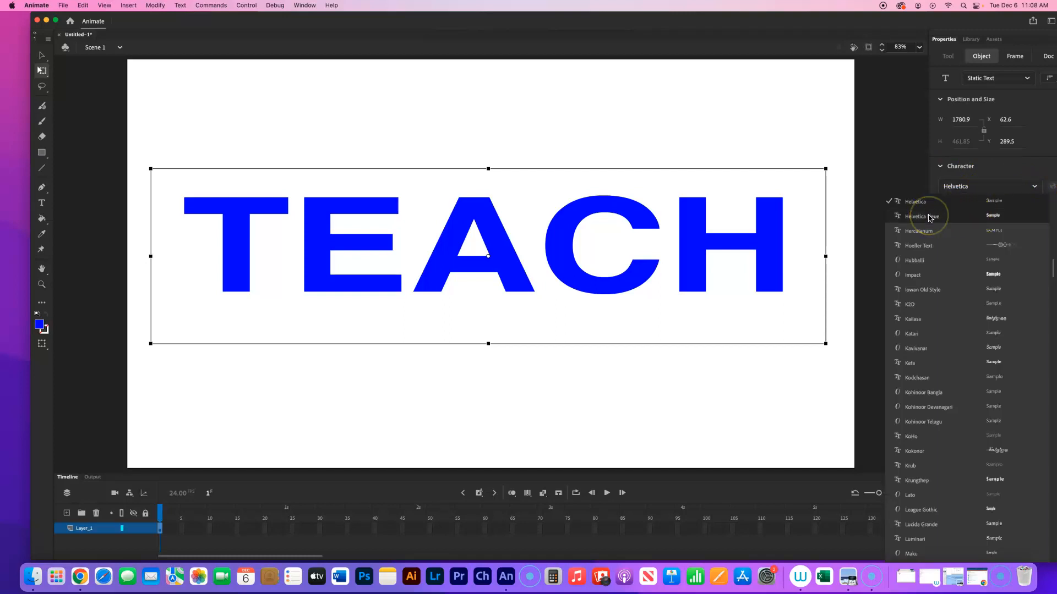
pyautogui.click(918, 217)
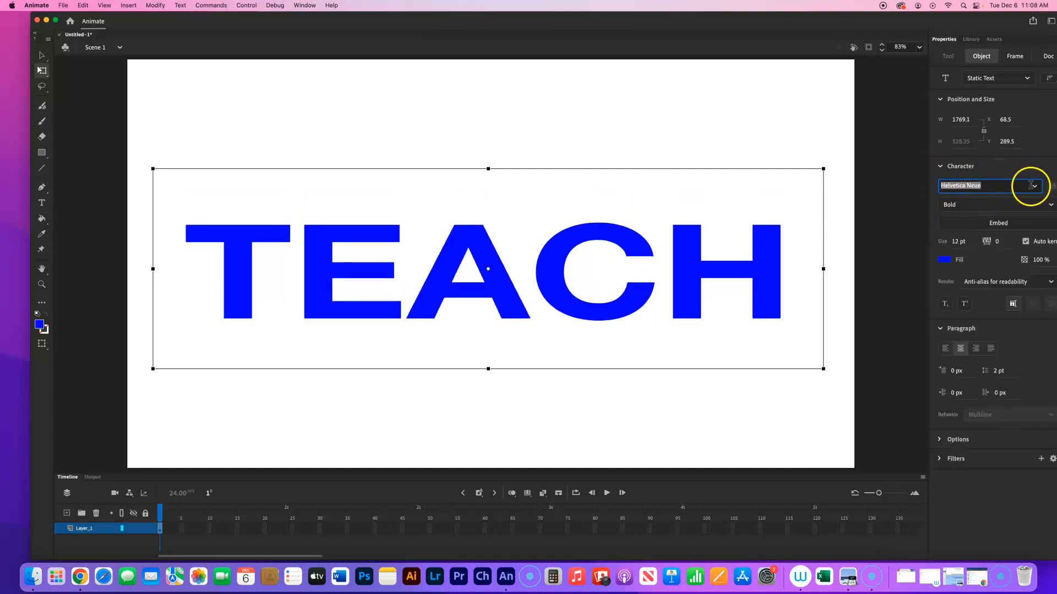
pyautogui.click(1032, 186)
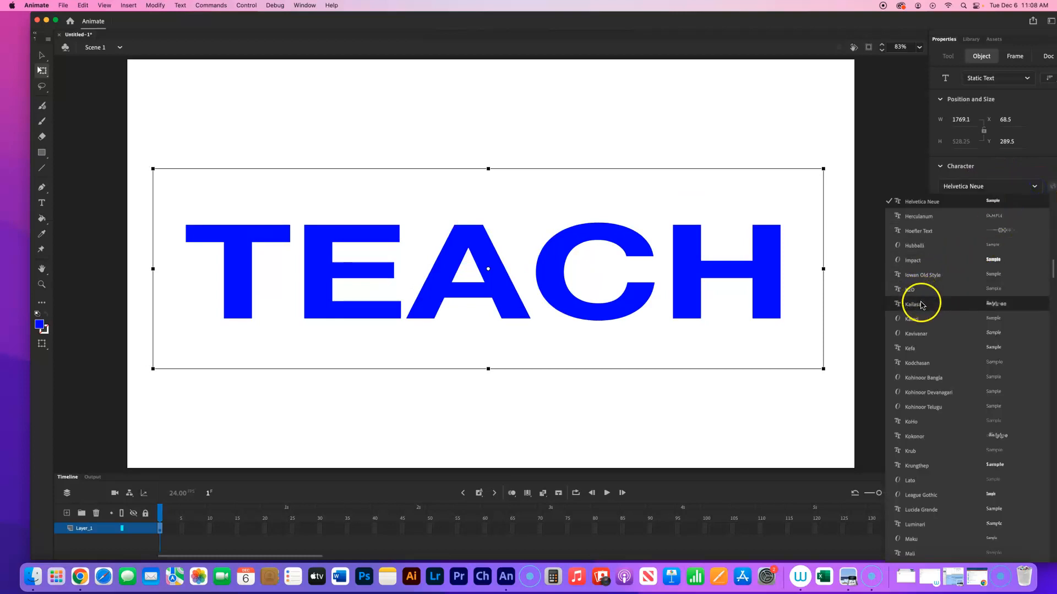
pyautogui.click(914, 303)
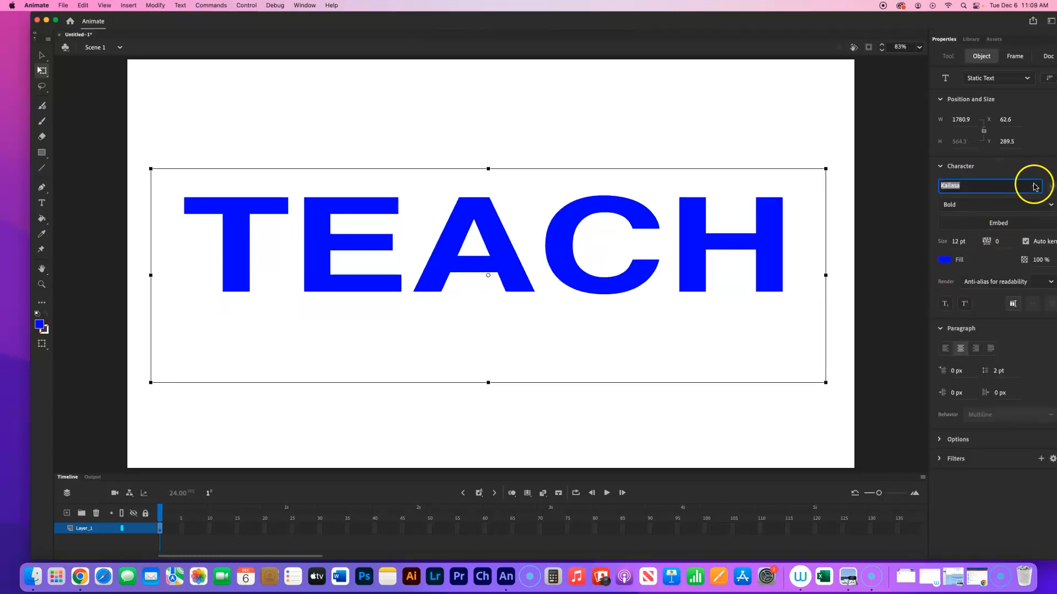
pyautogui.click(1034, 186)
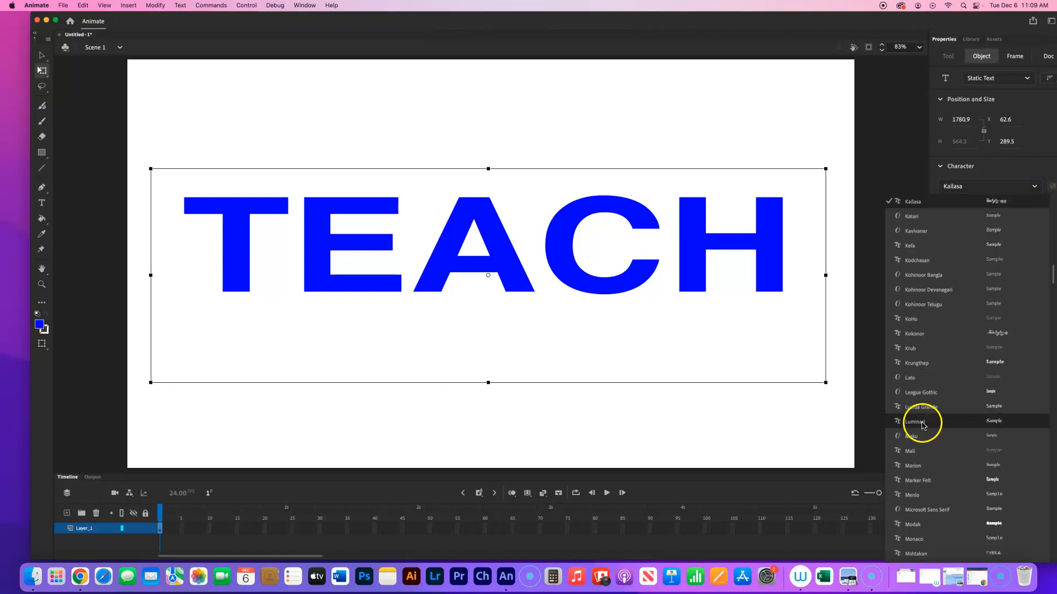
pyautogui.click(915, 422)
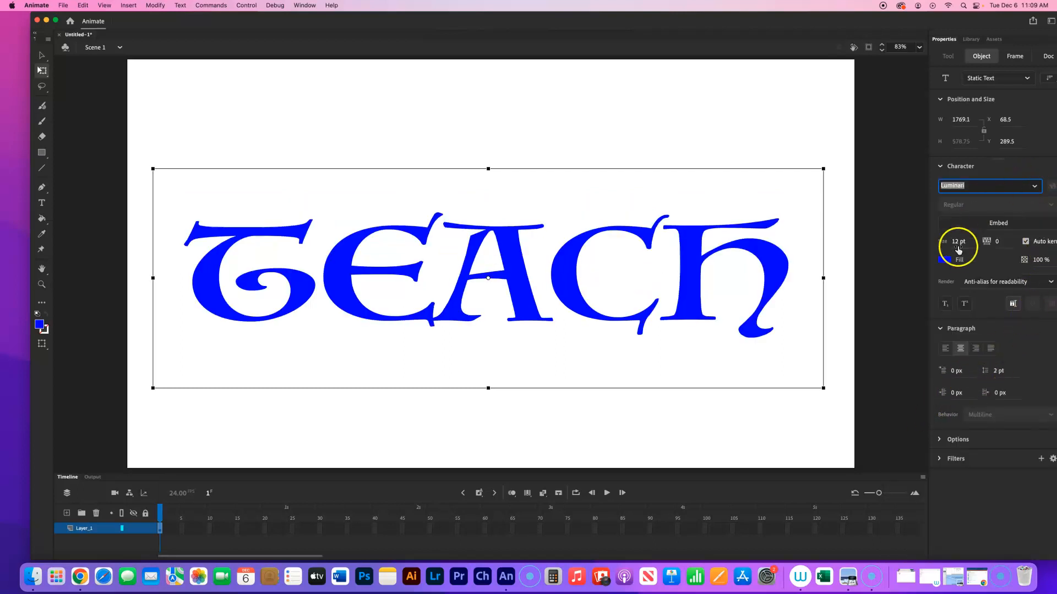
# Step: Change the TEACH text fill from blue to red via the Character fill swatches
pyautogui.click(931, 260)
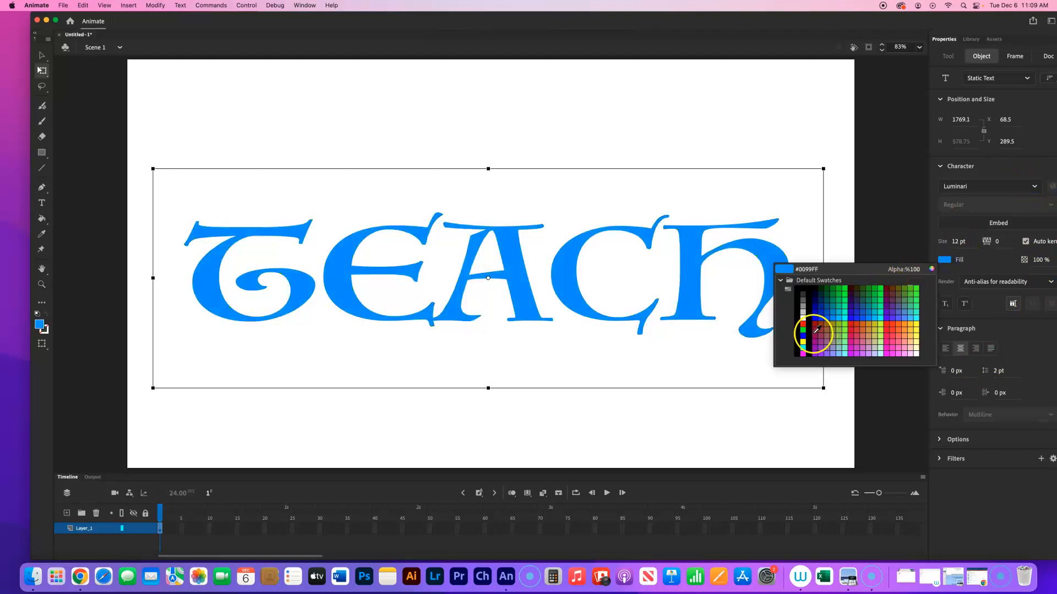
pyautogui.click(845, 307)
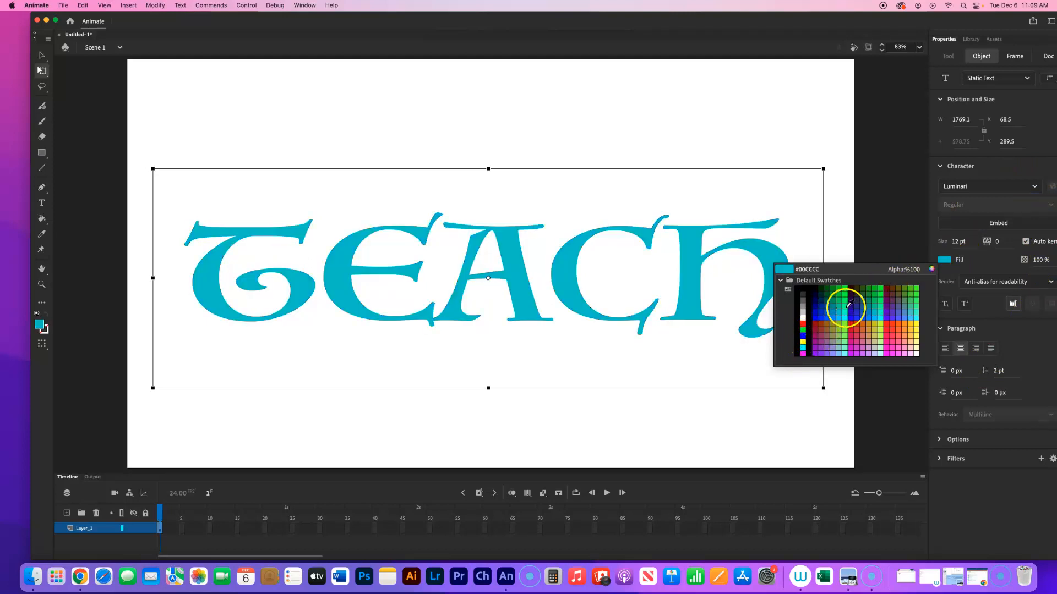
pyautogui.click(866, 307)
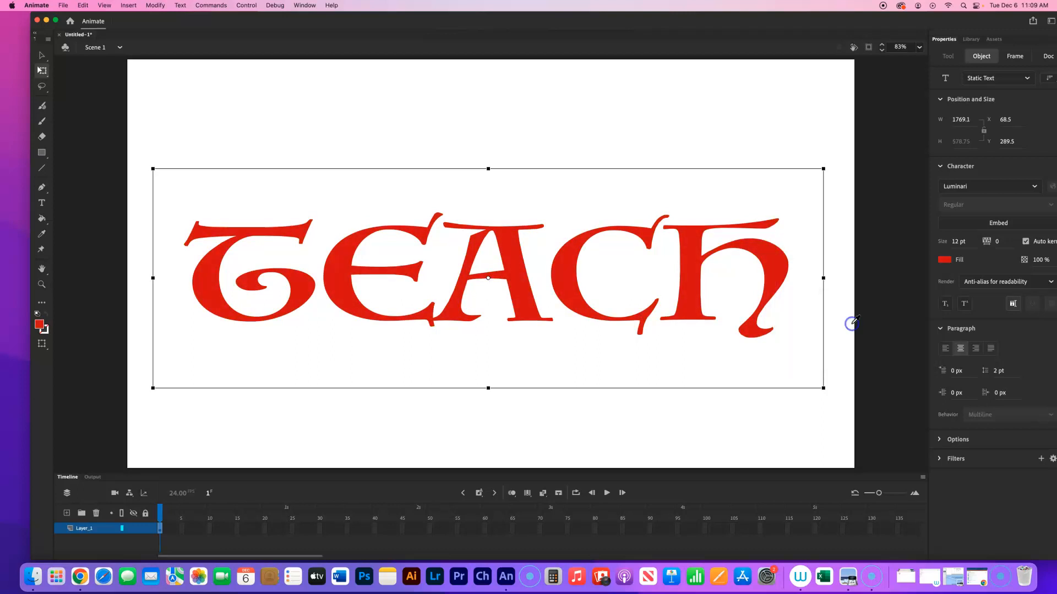
pyautogui.moveTo(893, 337)
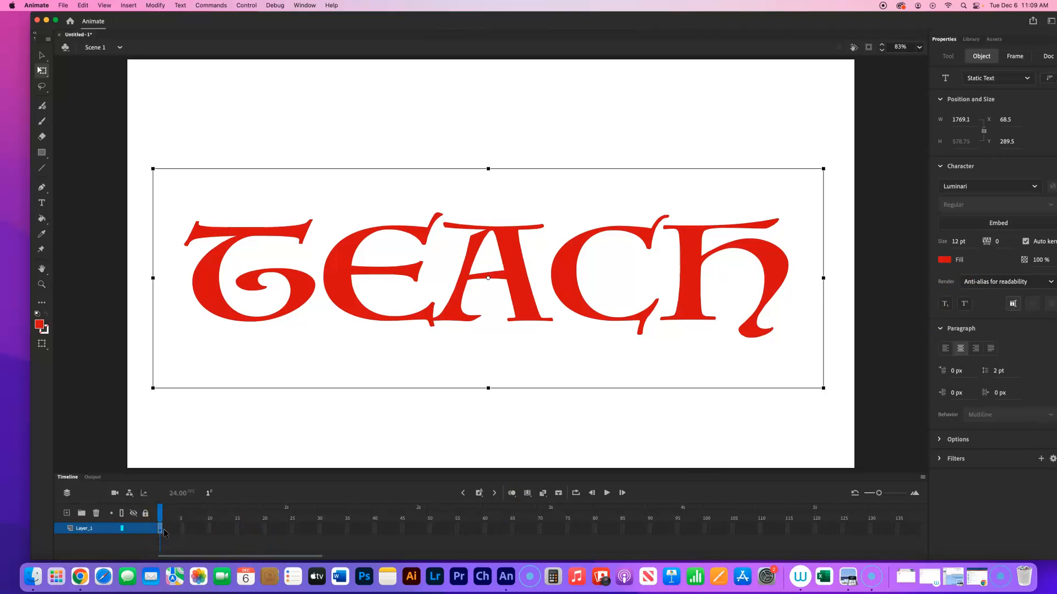
pyautogui.moveTo(410, 530)
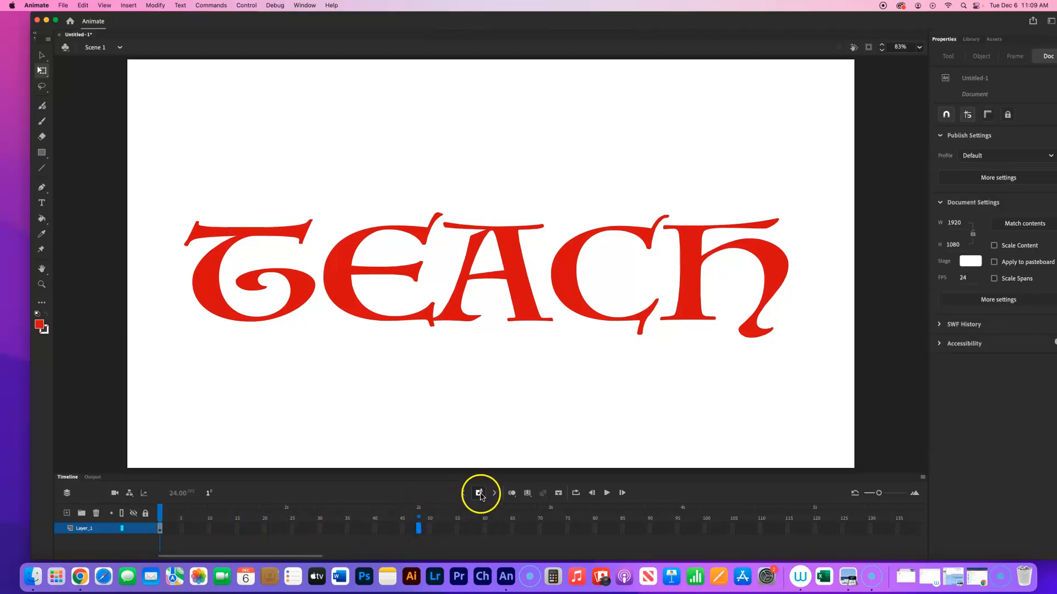
# Step: Insert a frame at 48 to extend Layer_1, then return the playhead to frame 1
pyautogui.click(480, 493)
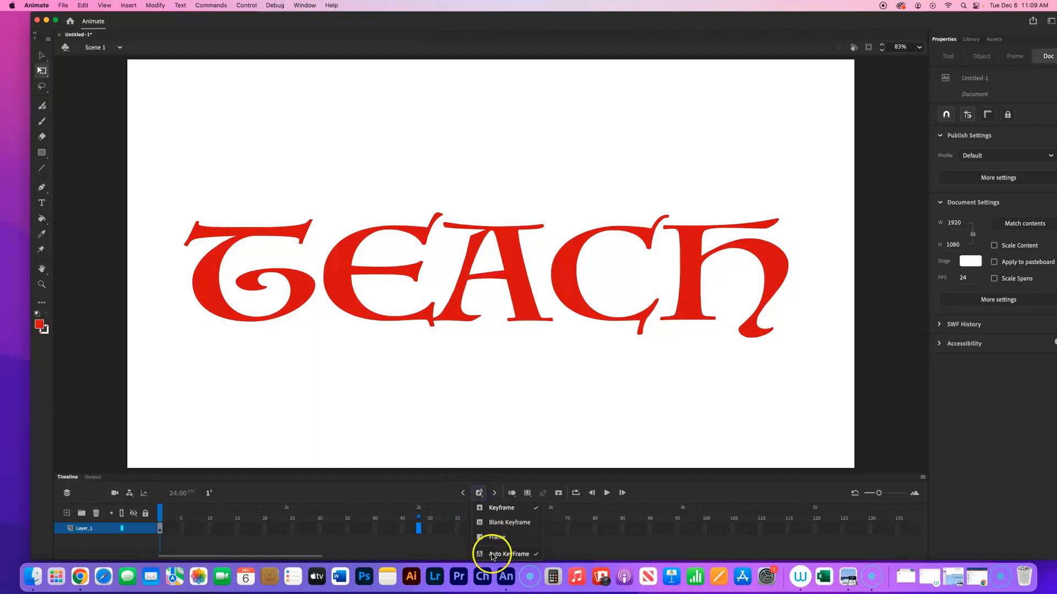
pyautogui.moveTo(476, 518)
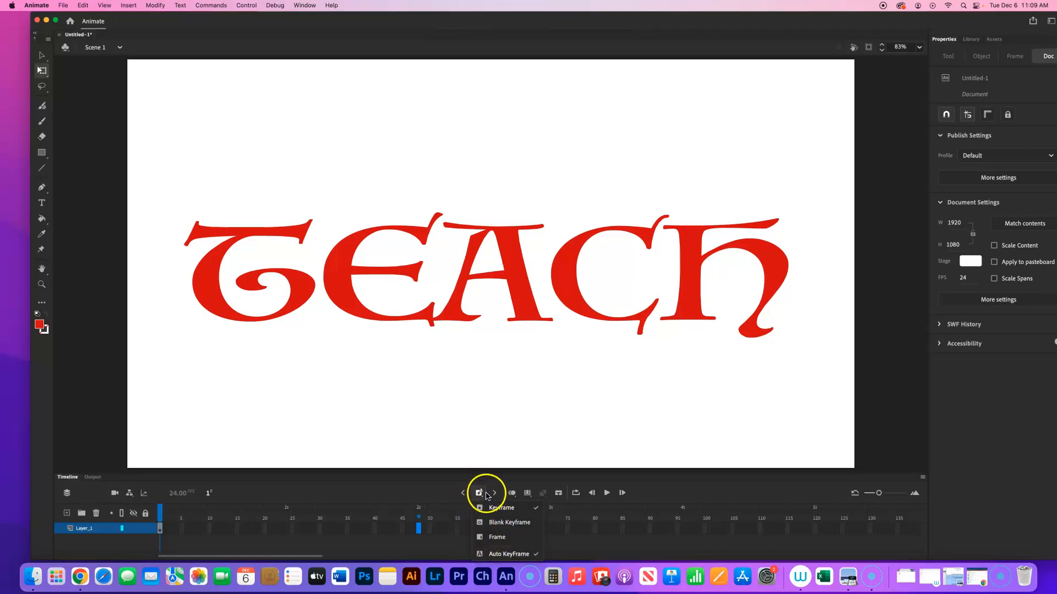
pyautogui.moveTo(480, 522)
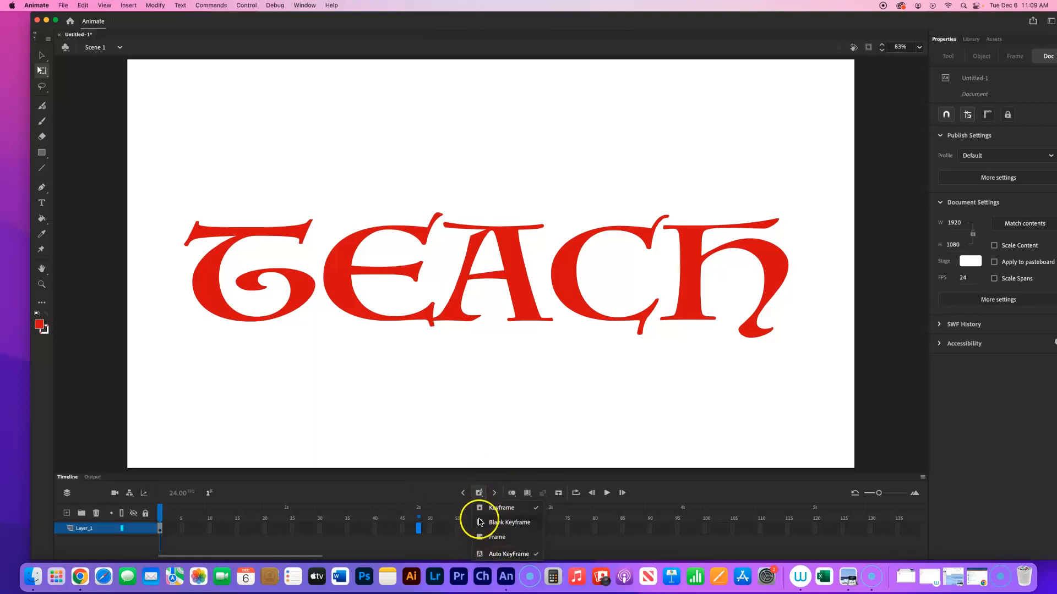
pyautogui.click(497, 537)
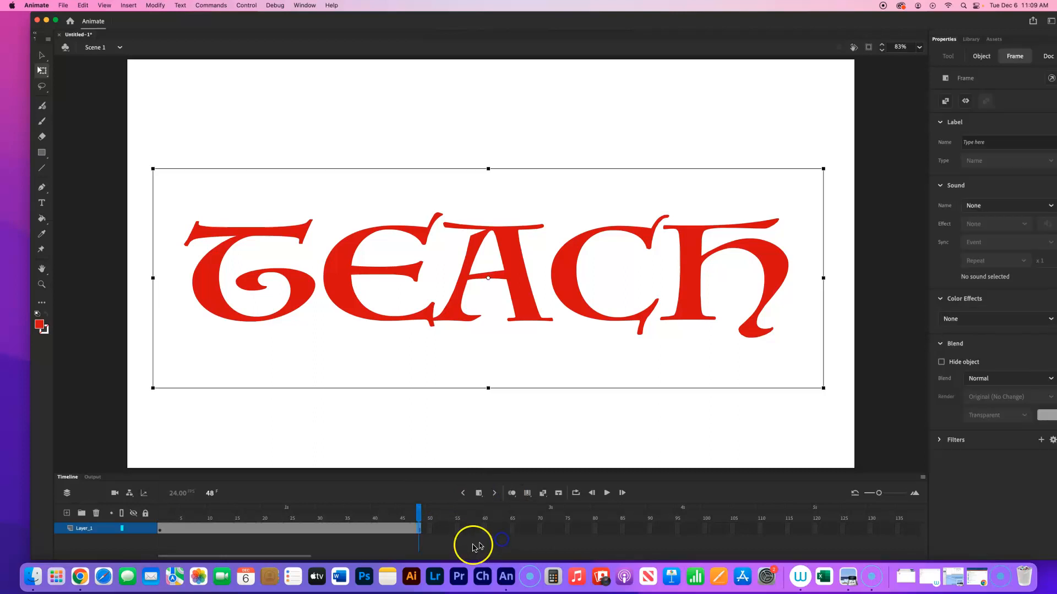
pyautogui.moveTo(173, 545)
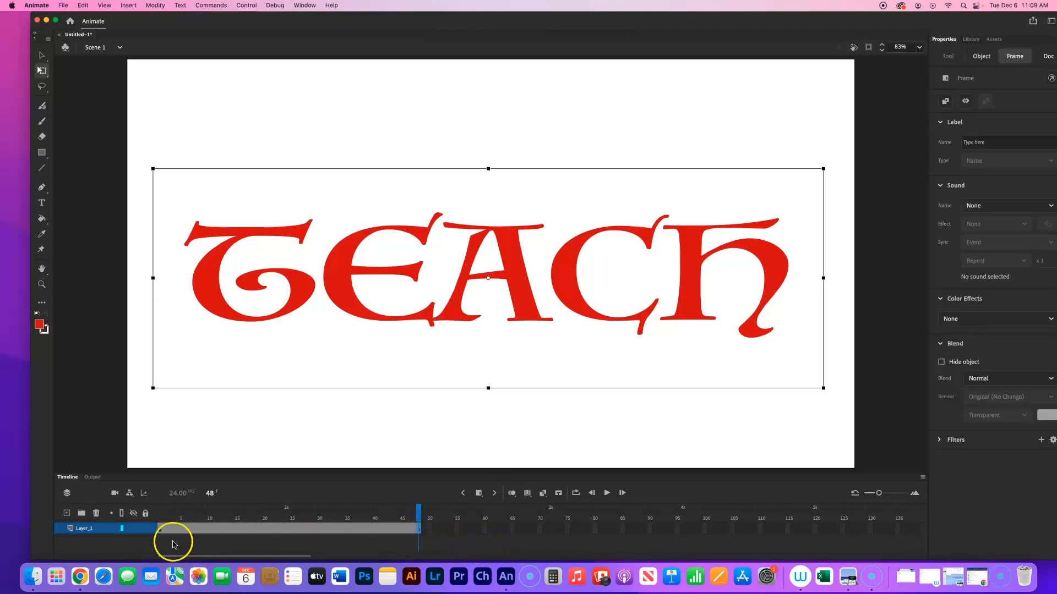
pyautogui.click(418, 518)
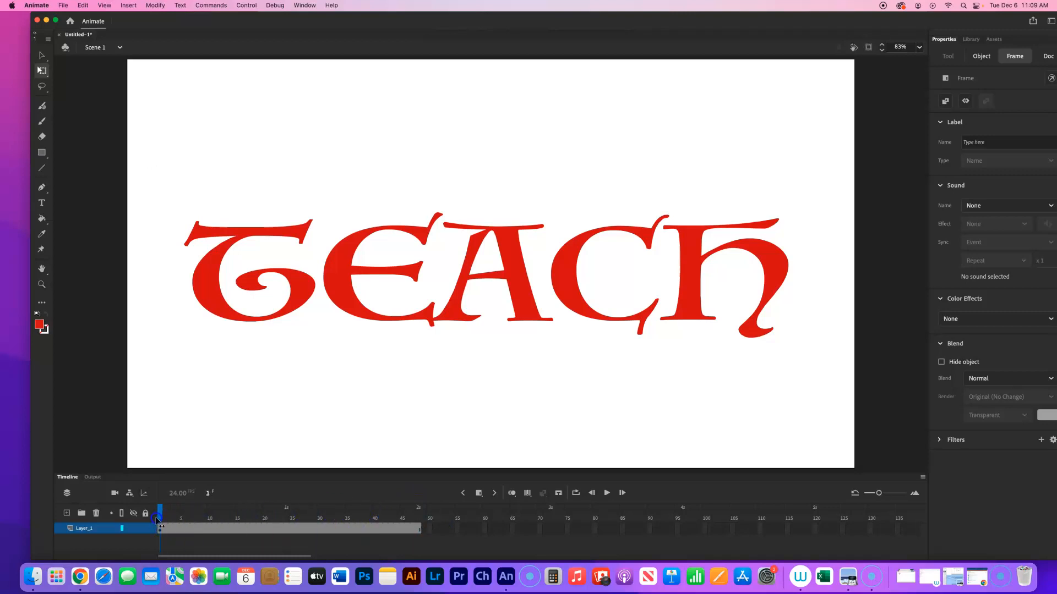
# Step: Add Layer_2 above the text layer and select its first frame
pyautogui.click(65, 513)
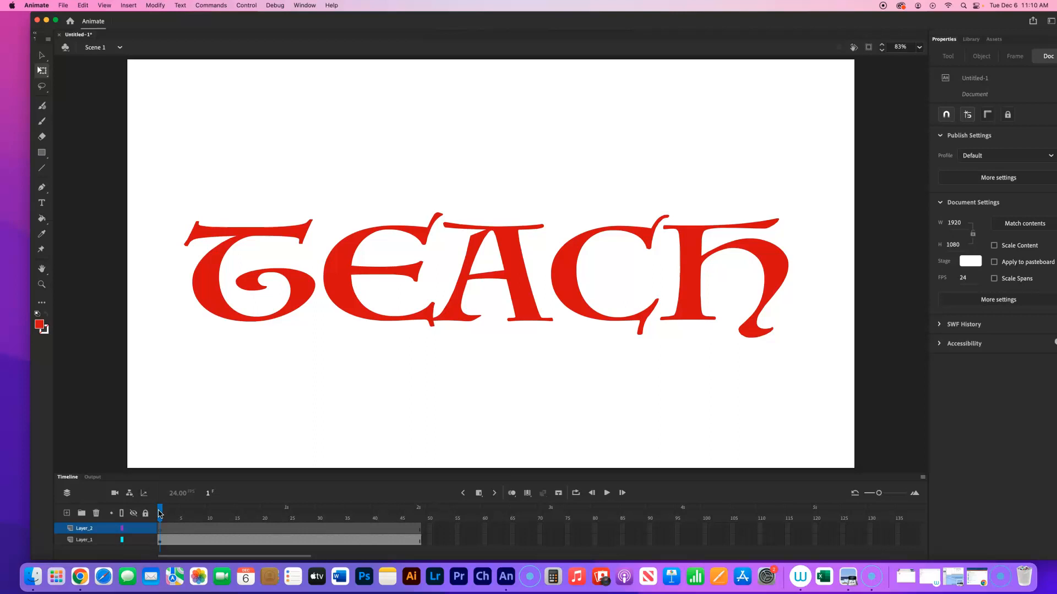
pyautogui.click(41, 122)
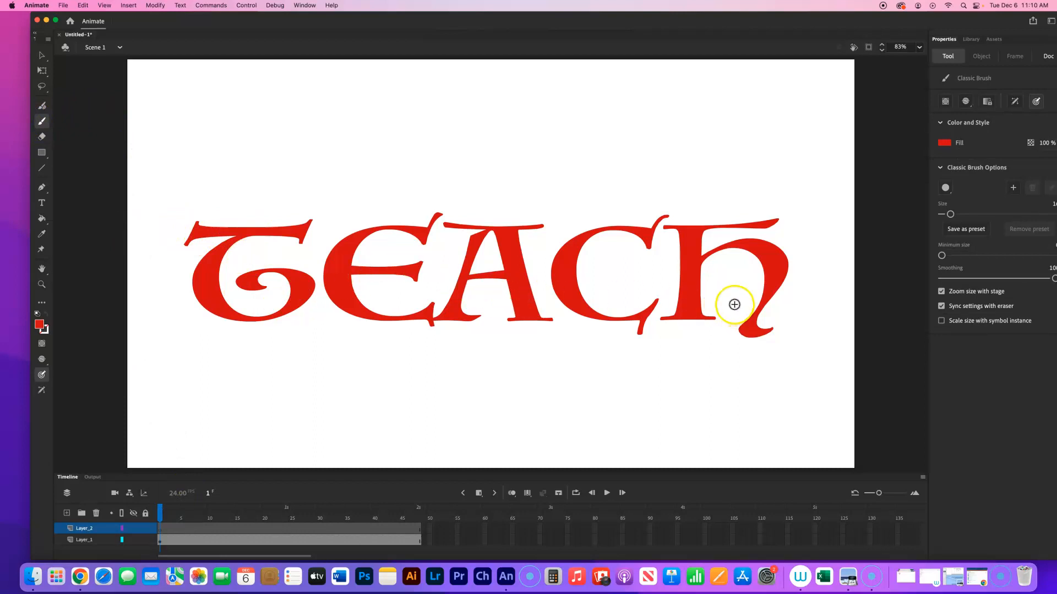
pyautogui.moveTo(164, 332)
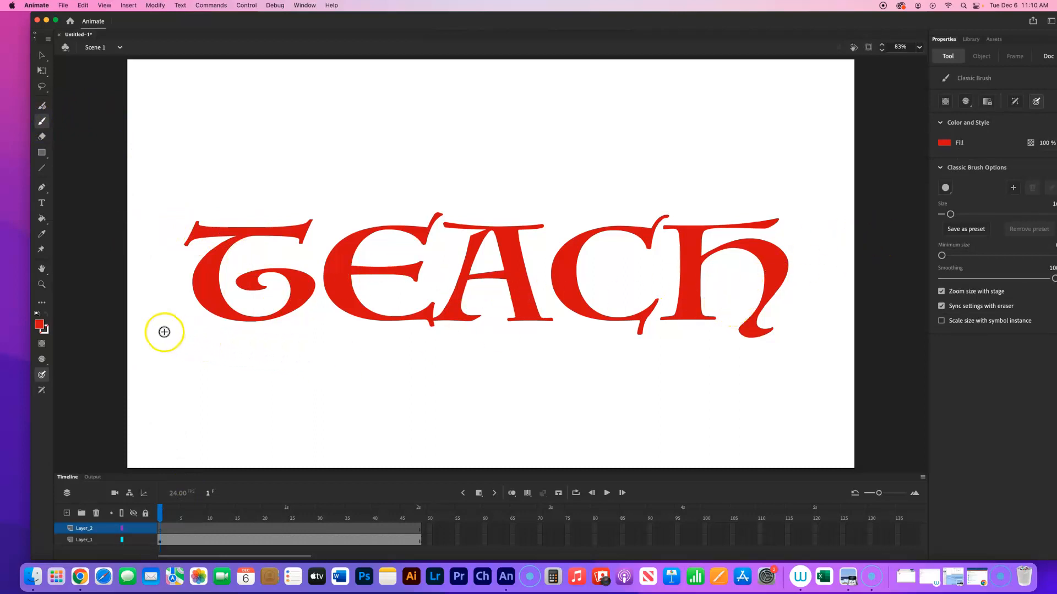
pyautogui.moveTo(181, 227)
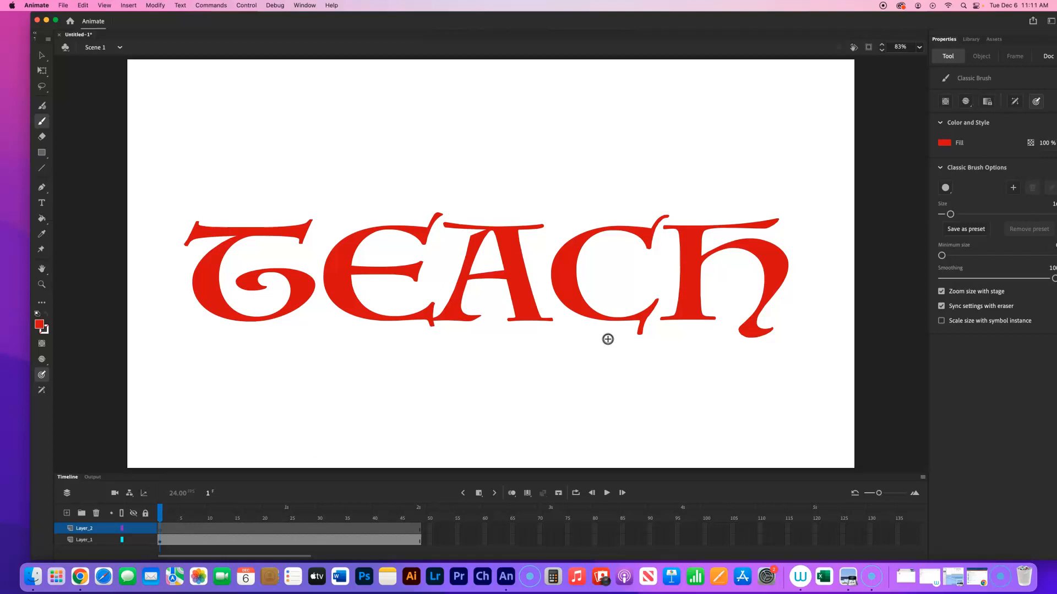
pyautogui.moveTo(605, 338)
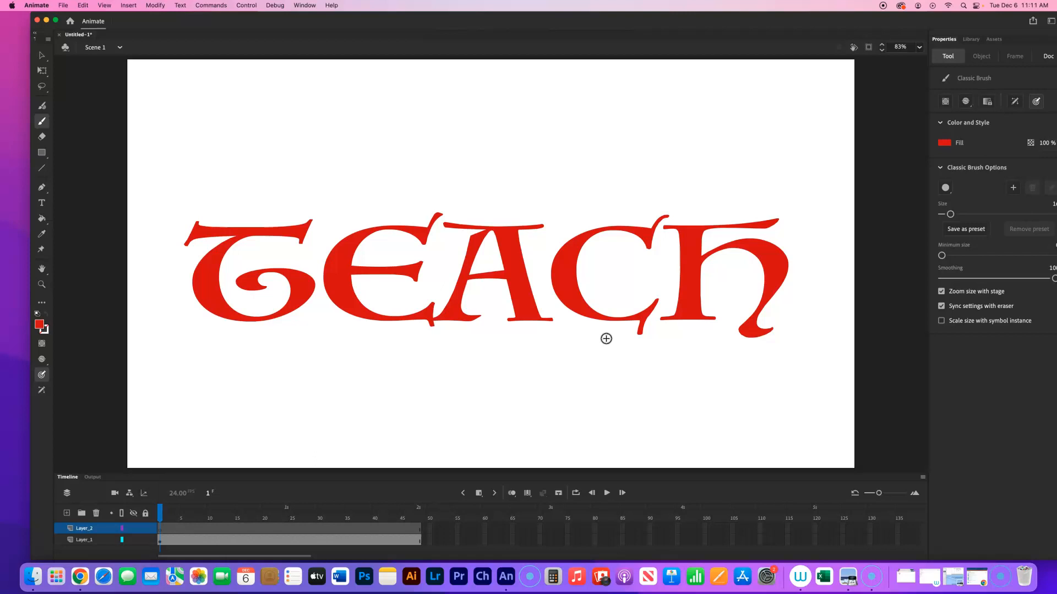
# Step: Paint a black test stroke with the brush, then switch the brush fill to blue
pyautogui.click(944, 142)
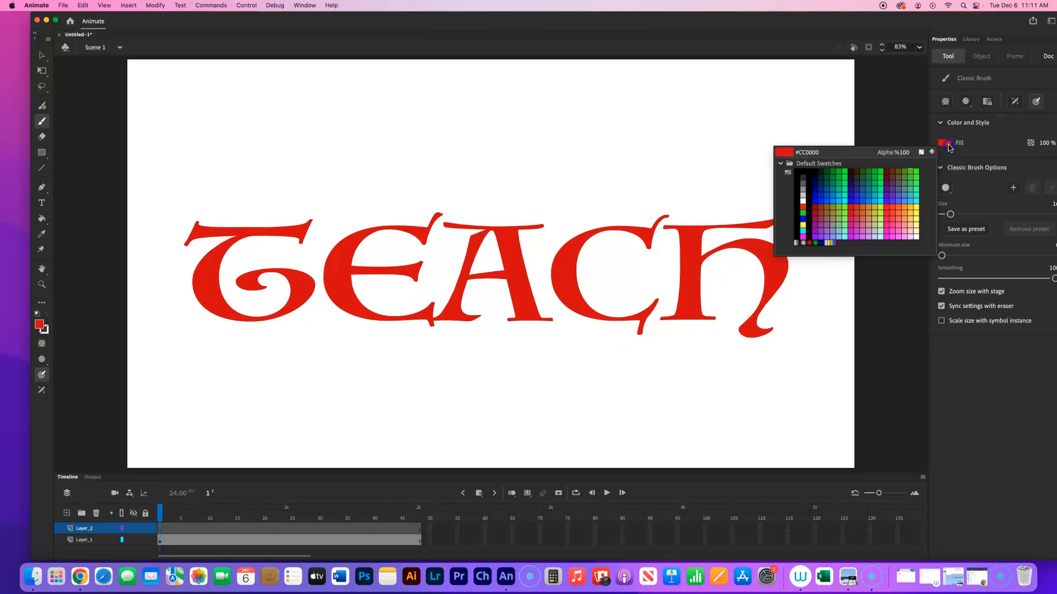
pyautogui.click(802, 218)
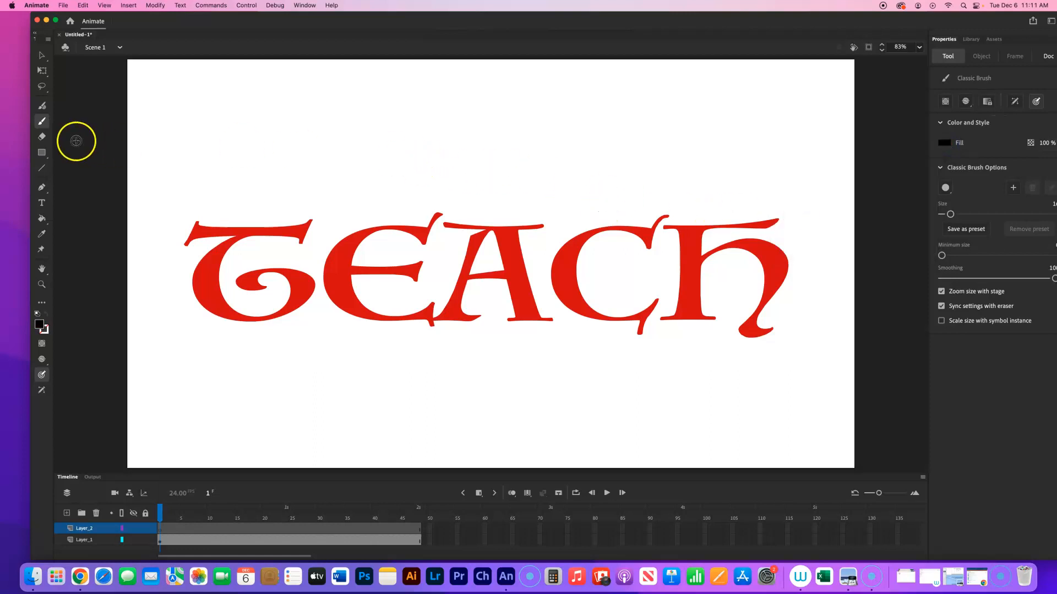
pyautogui.moveTo(155, 149); pyautogui.dragTo(255, 145)
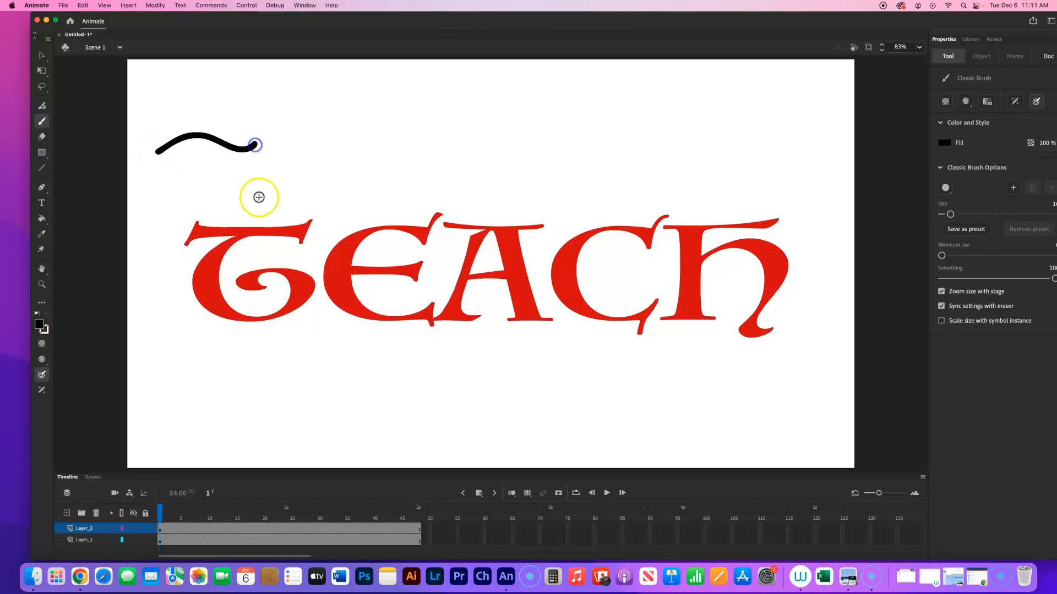
pyautogui.click(947, 142)
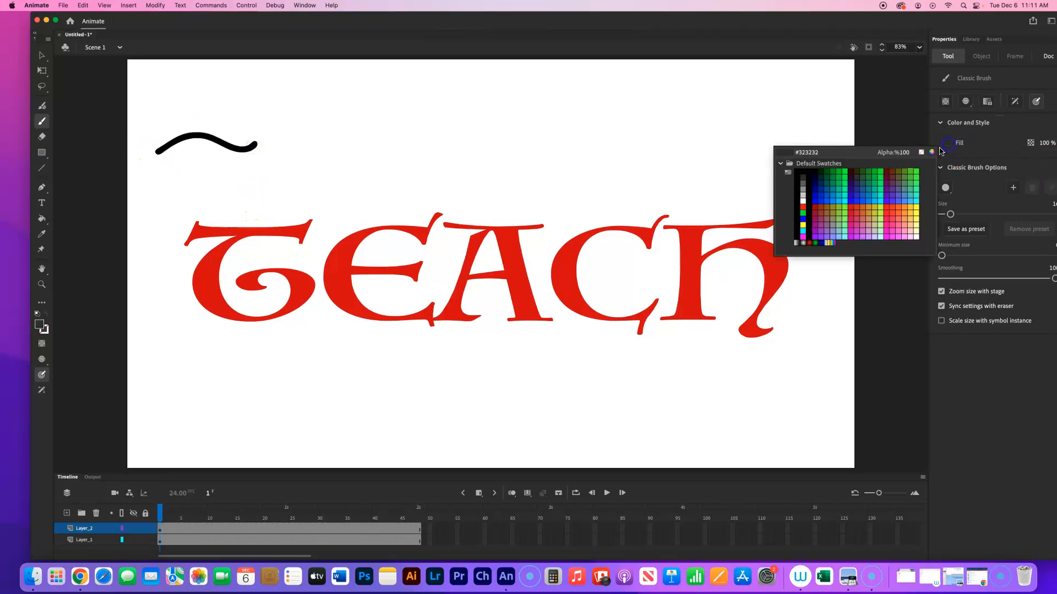
pyautogui.click(817, 199)
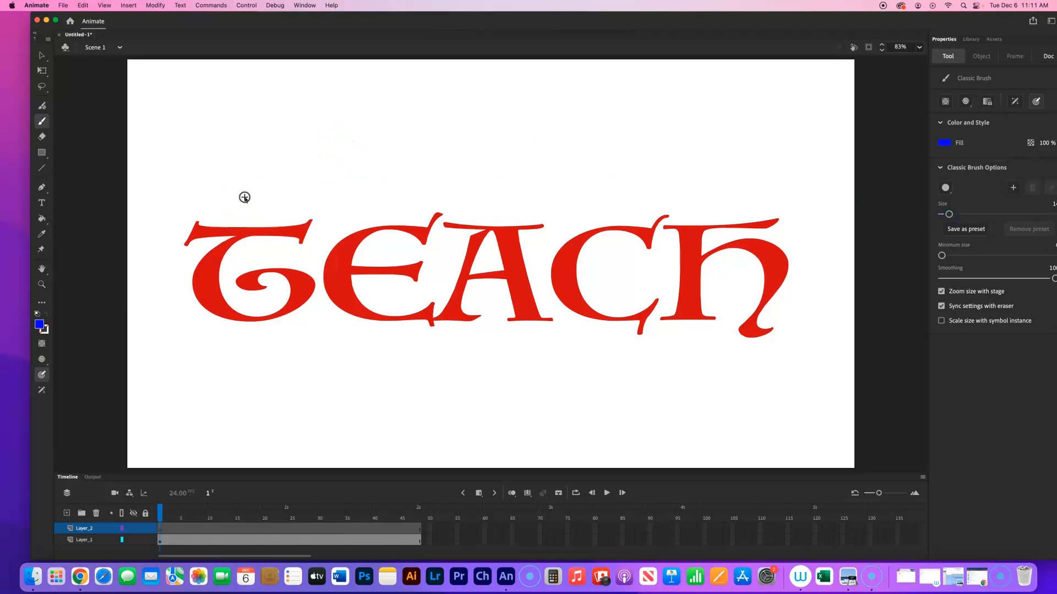
# Step: Trace the T's top bar, stem and bottom curl with wiggly blue brush strokes
pyautogui.moveTo(196, 232); pyautogui.dragTo(237, 234)
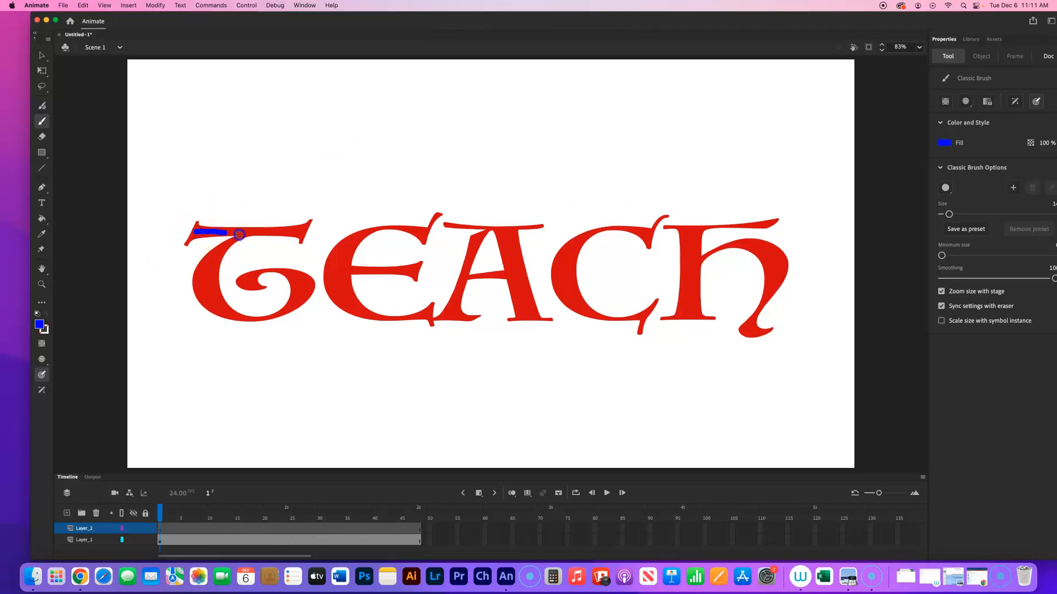
pyautogui.moveTo(238, 233); pyautogui.dragTo(222, 250)
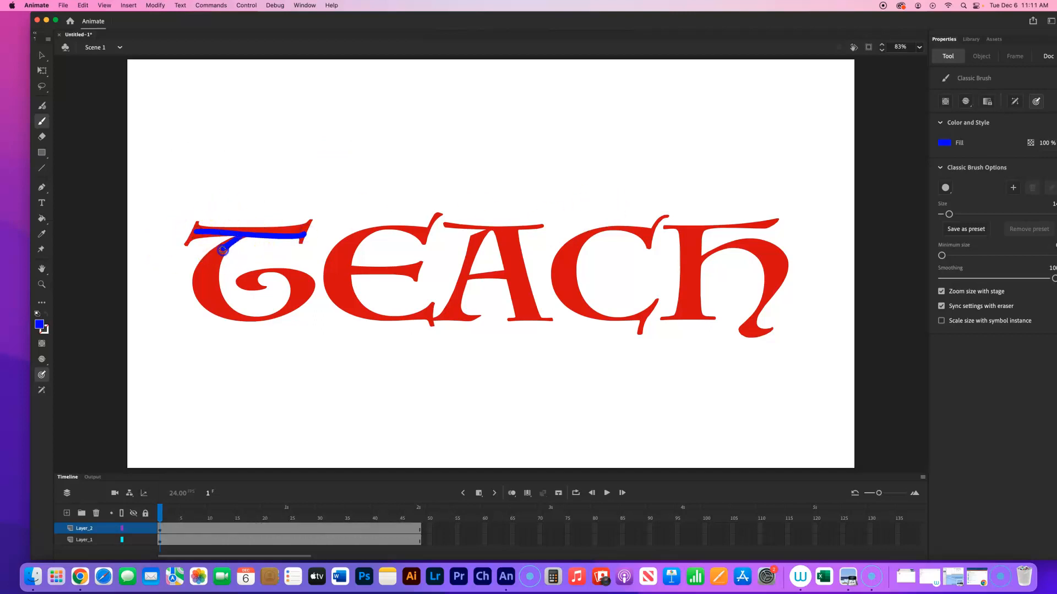
pyautogui.moveTo(223, 250); pyautogui.dragTo(231, 308)
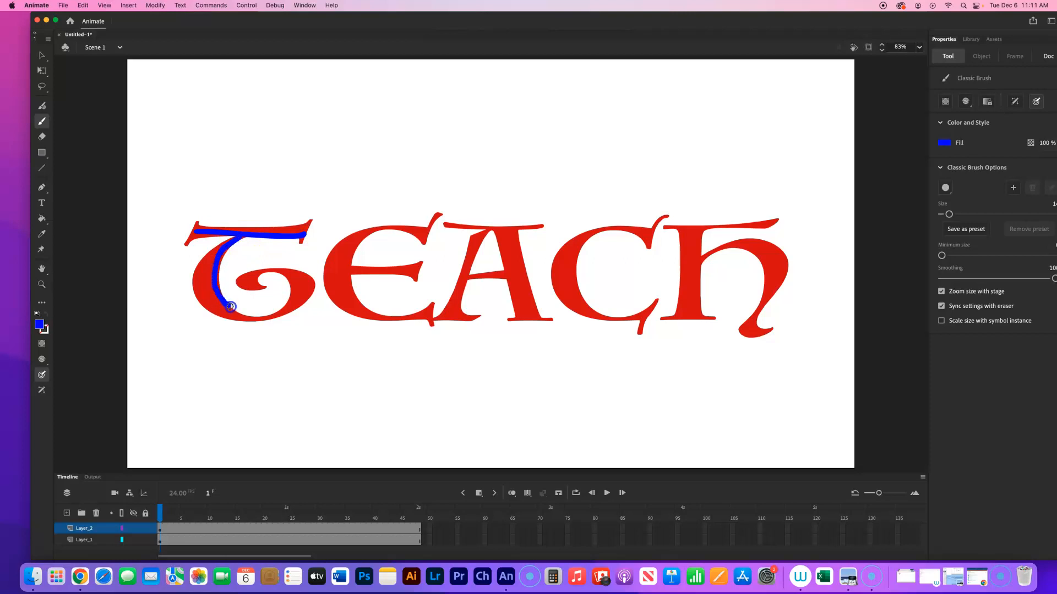
pyautogui.moveTo(231, 307); pyautogui.dragTo(304, 282)
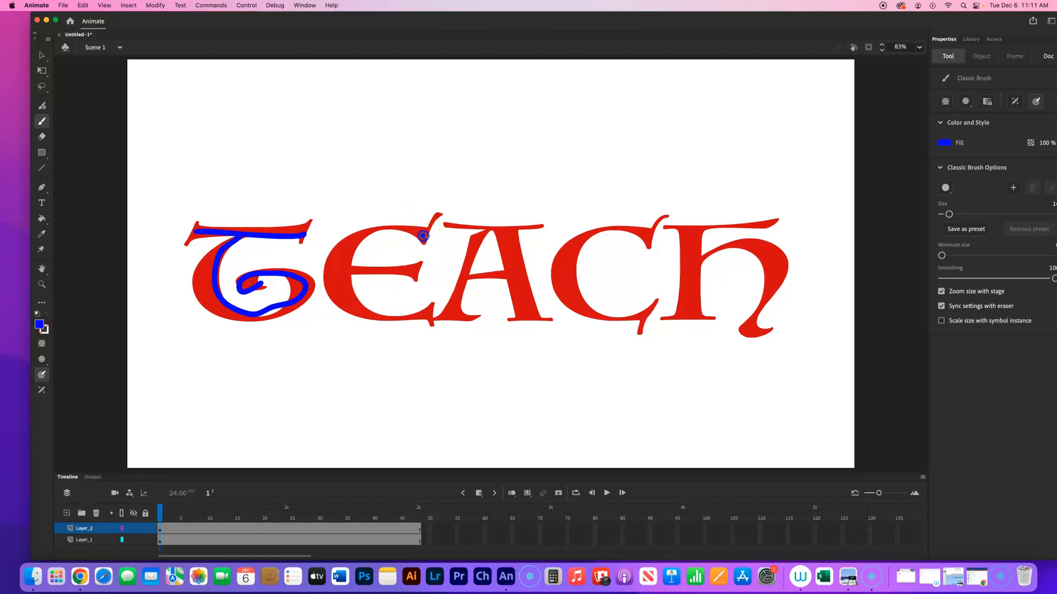
# Step: Trace blue strokes over the E, A, C and H letters
pyautogui.moveTo(423, 235); pyautogui.dragTo(429, 321)
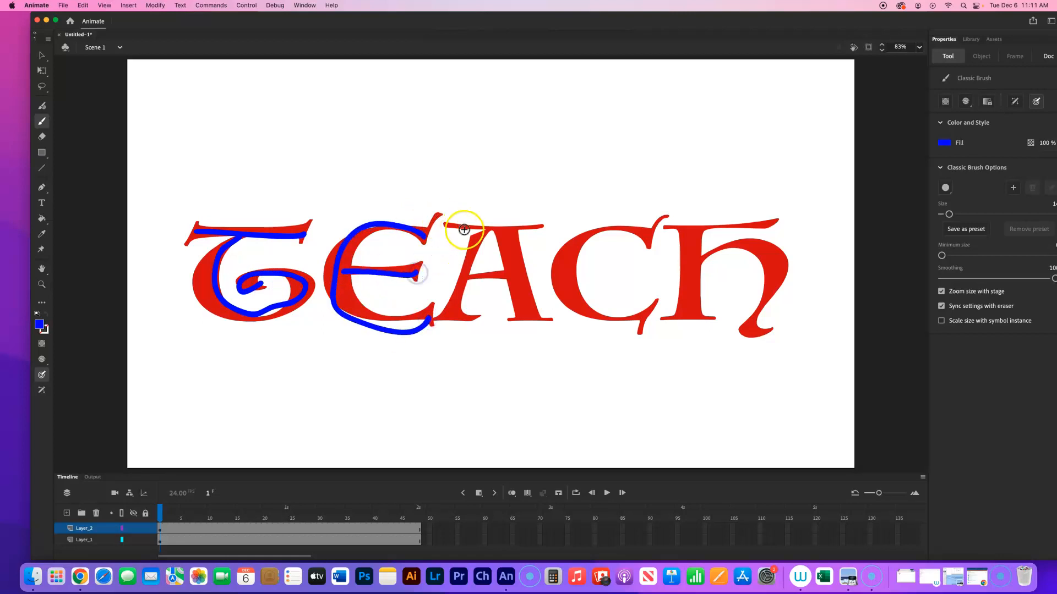
pyautogui.moveTo(464, 229); pyautogui.dragTo(452, 311)
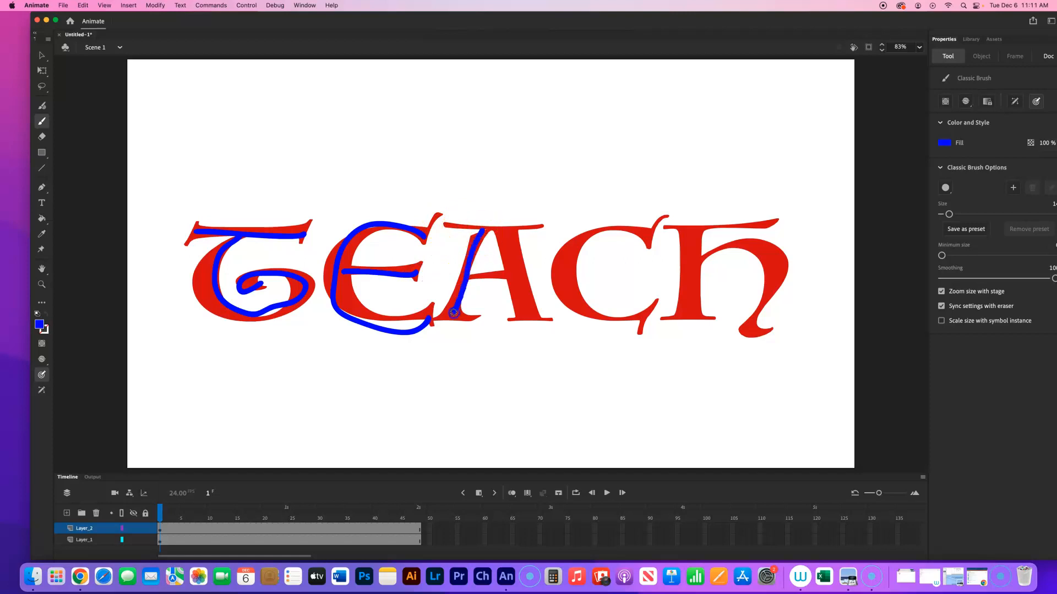
pyautogui.moveTo(454, 312); pyautogui.dragTo(526, 322)
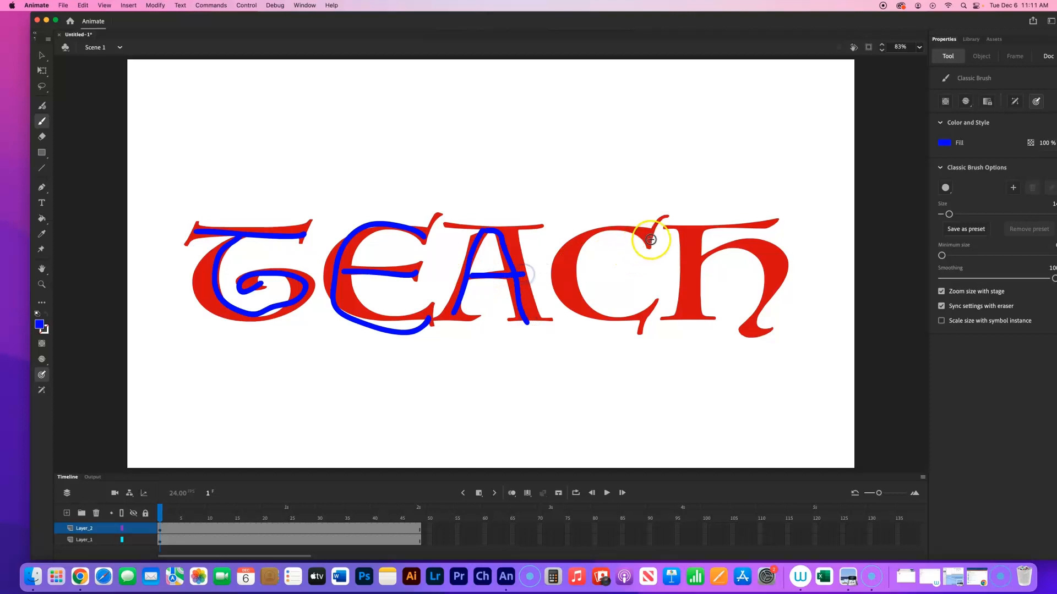
pyautogui.moveTo(651, 239); pyautogui.dragTo(574, 258)
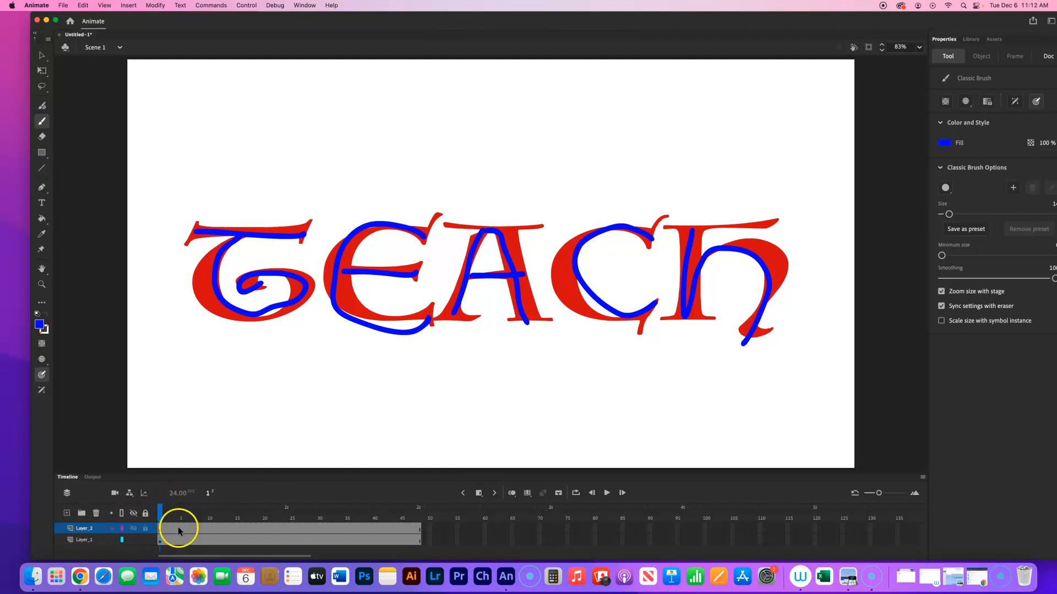
# Step: Add a blank keyframe at frame 2 on Layer_2 with onion skin showing frame 1
pyautogui.click(479, 493)
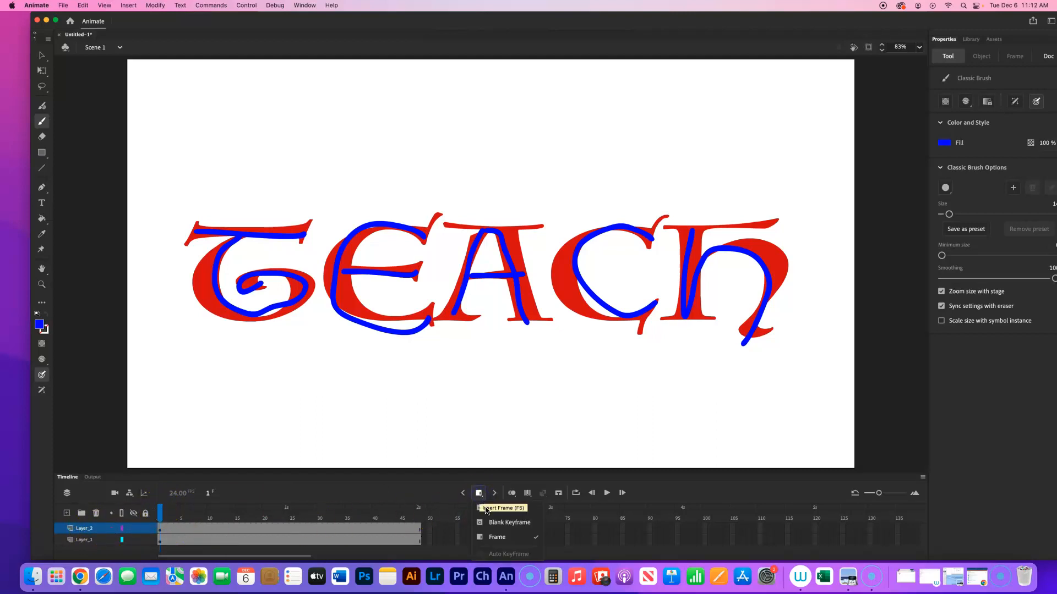
pyautogui.moveTo(507, 522)
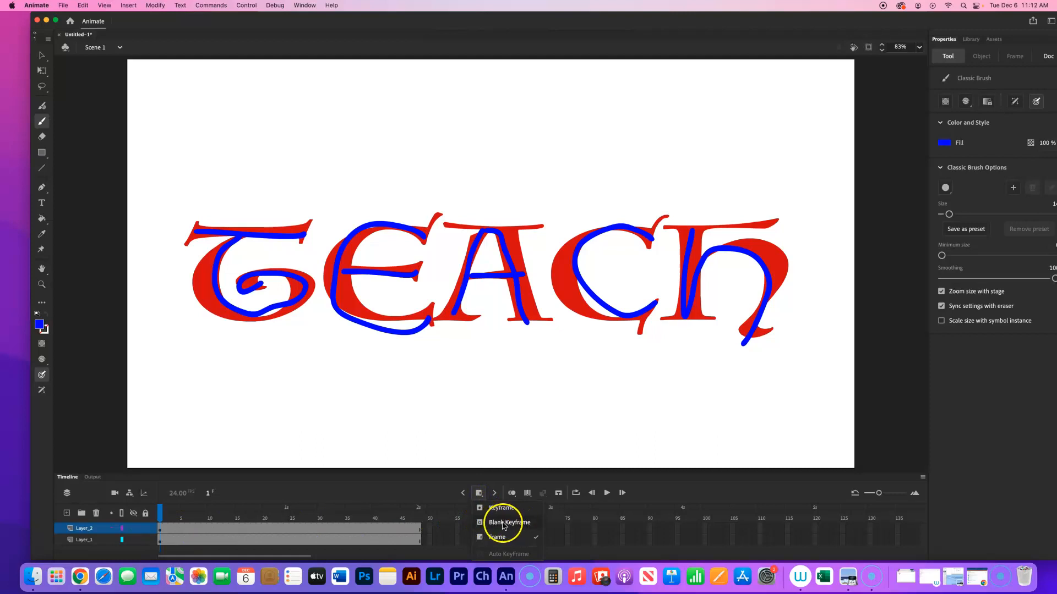
pyautogui.click(508, 521)
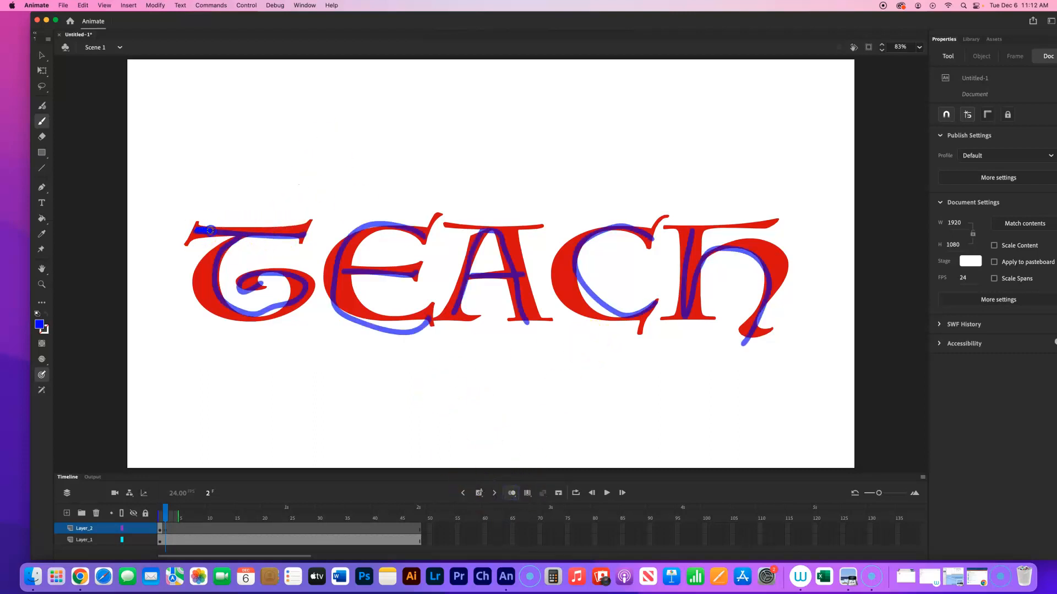
# Step: Paint frame 2's blue Classic Brush strokes over T, E, A and C
pyautogui.moveTo(196, 231); pyautogui.dragTo(320, 228)
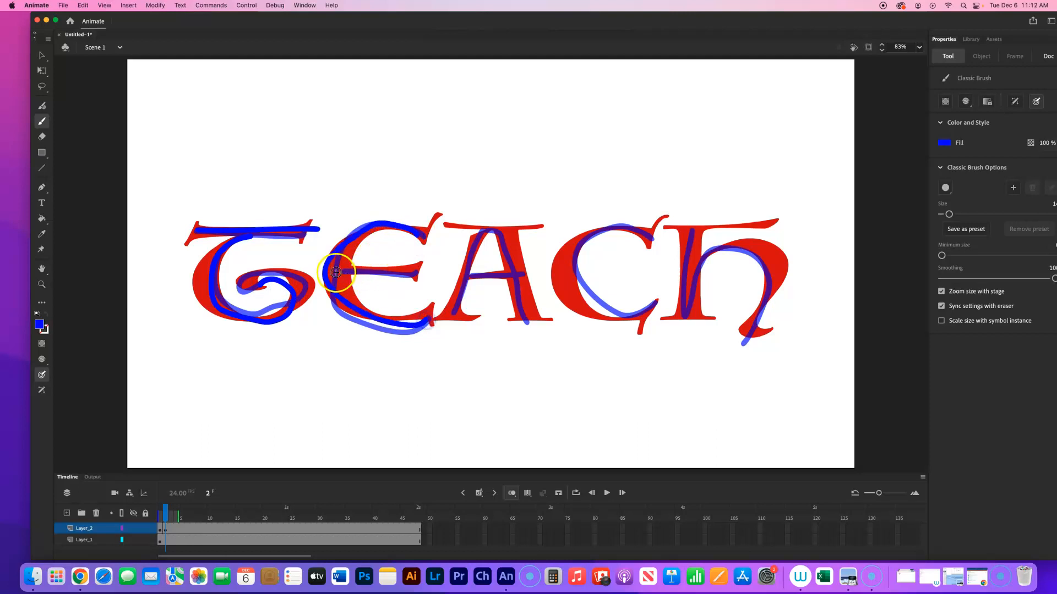
pyautogui.moveTo(335, 272); pyautogui.dragTo(455, 295)
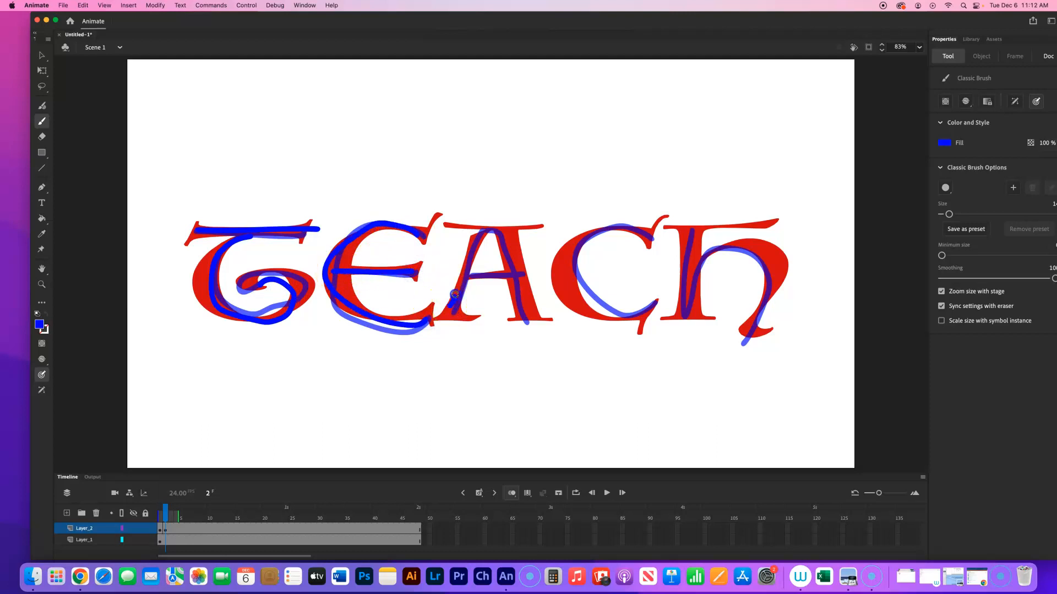
pyautogui.moveTo(455, 293); pyautogui.dragTo(536, 323)
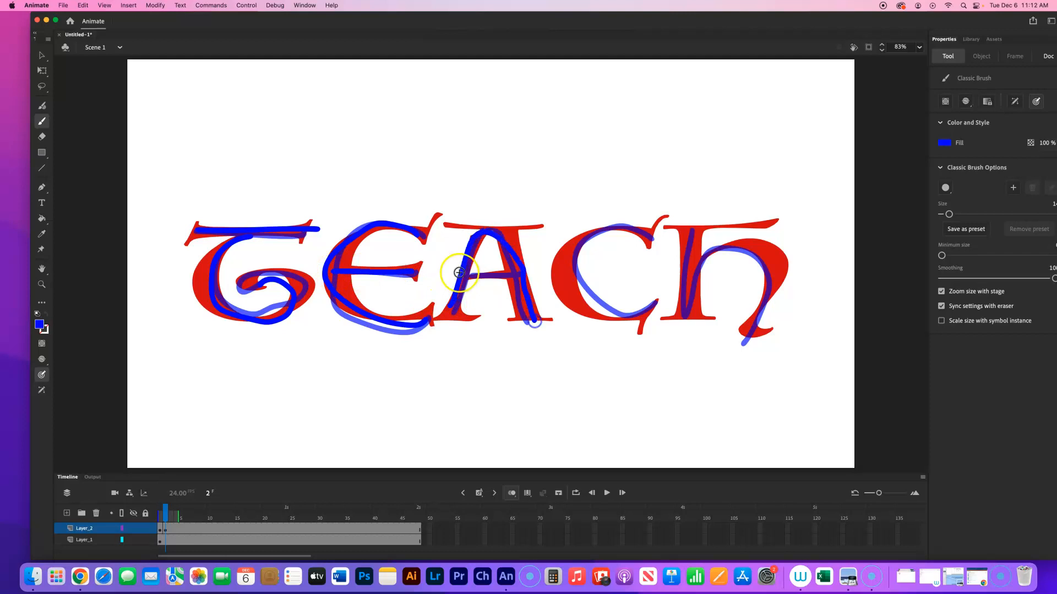
pyautogui.moveTo(458, 273); pyautogui.dragTo(653, 241)
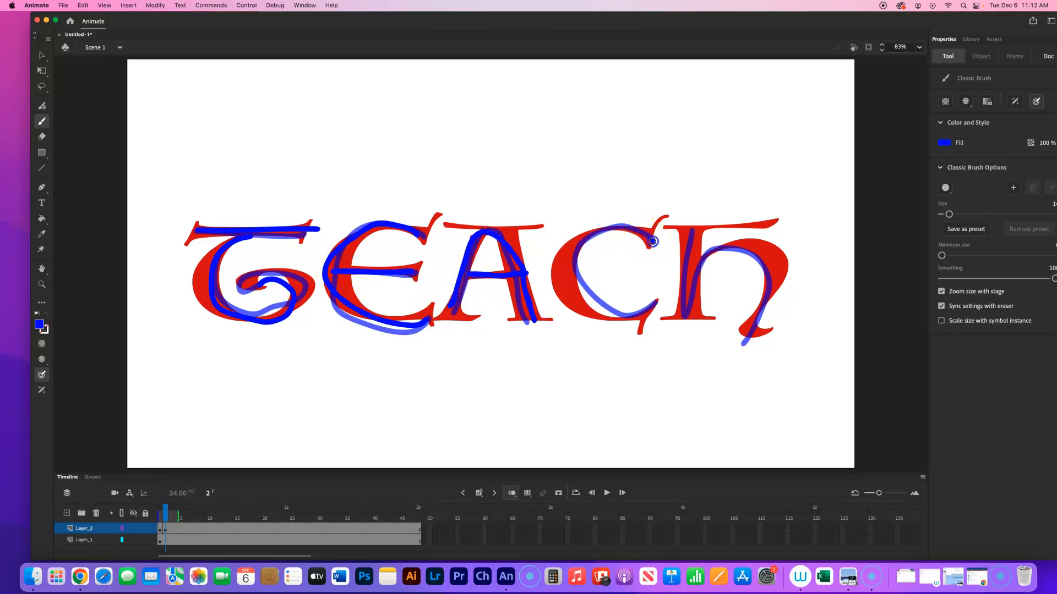
pyautogui.moveTo(651, 241); pyautogui.dragTo(695, 258)
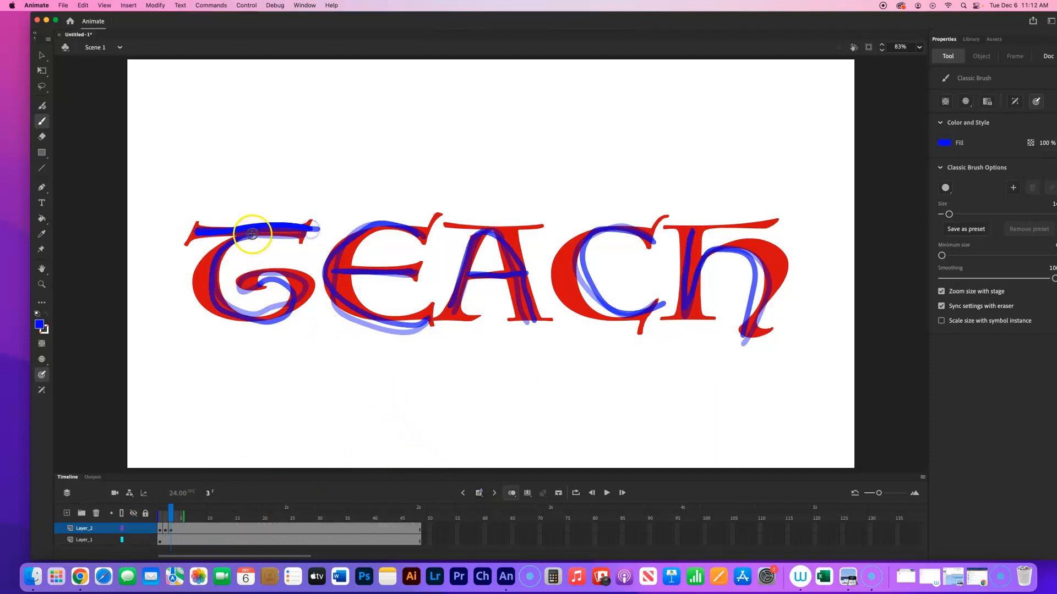
# Step: Paint frame 3's blue brush strokes over T, E, A, C and H
pyautogui.moveTo(253, 234); pyautogui.dragTo(255, 289)
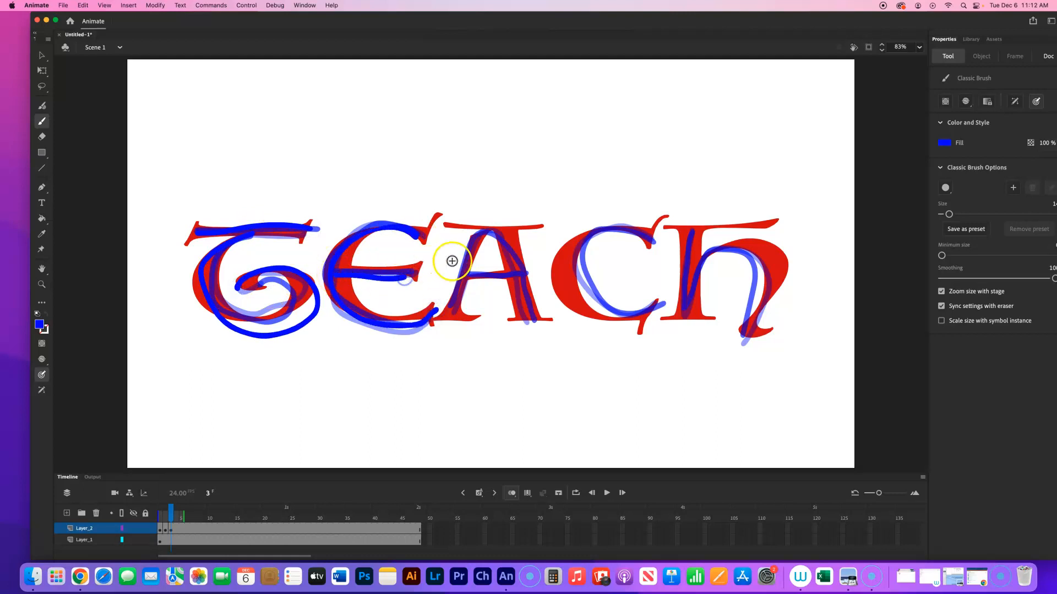
pyautogui.moveTo(451, 262); pyautogui.dragTo(465, 253)
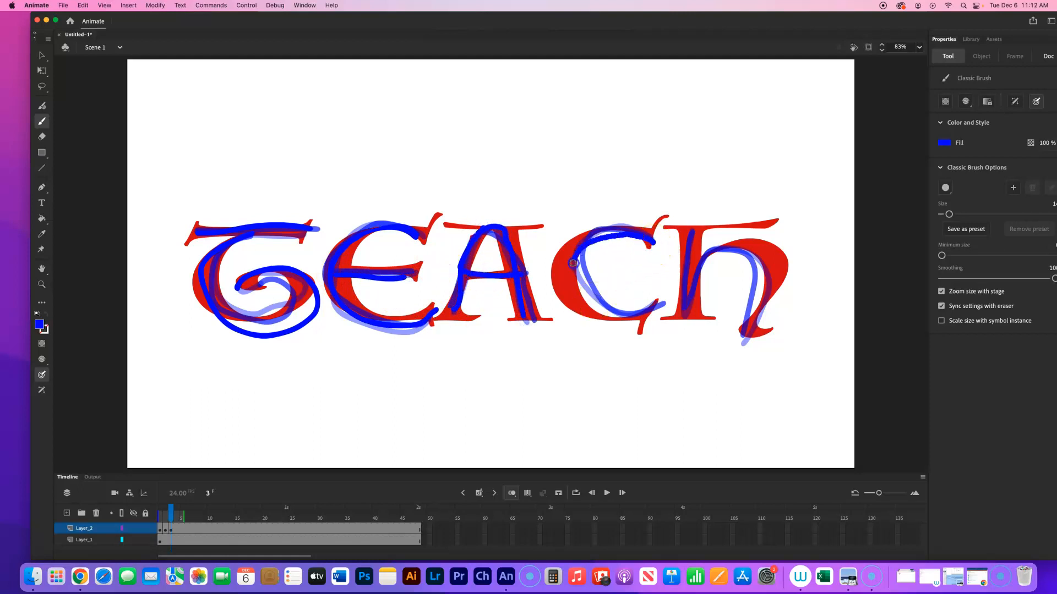
pyautogui.moveTo(572, 263); pyautogui.dragTo(694, 229)
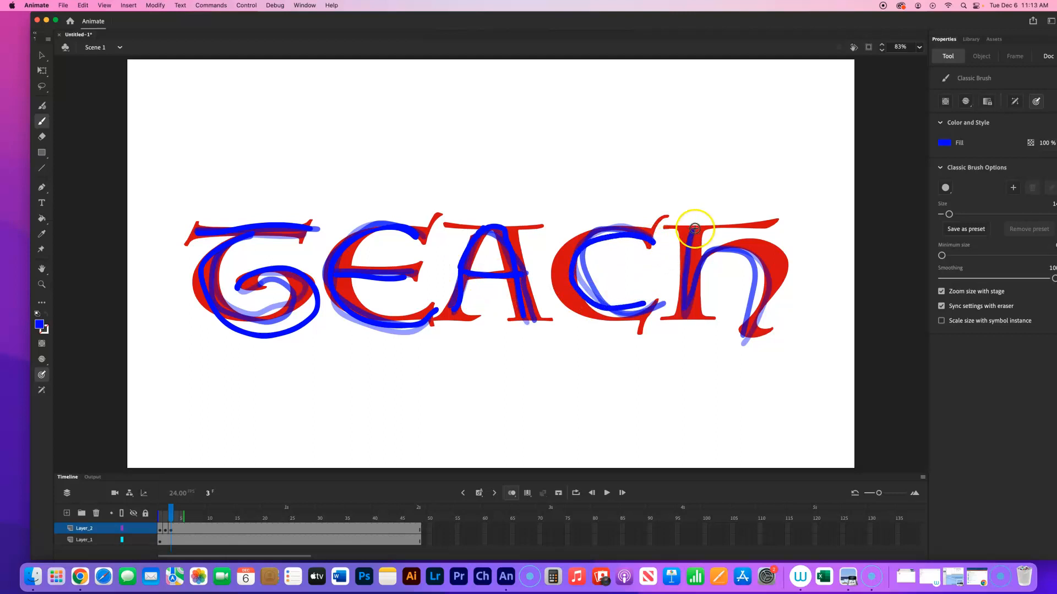
pyautogui.moveTo(691, 229); pyautogui.dragTo(782, 263)
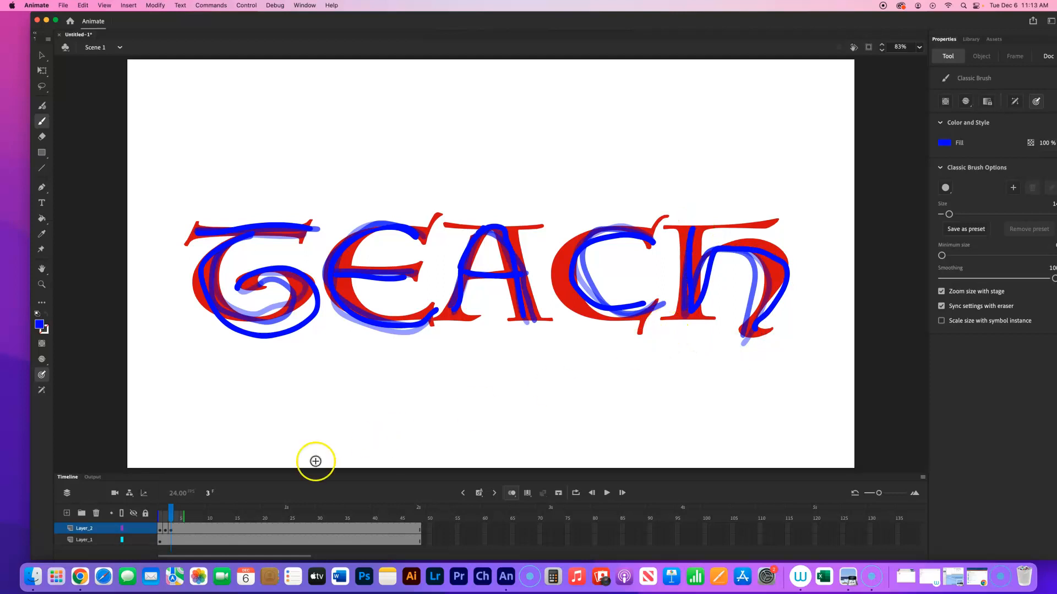
pyautogui.moveTo(397, 486)
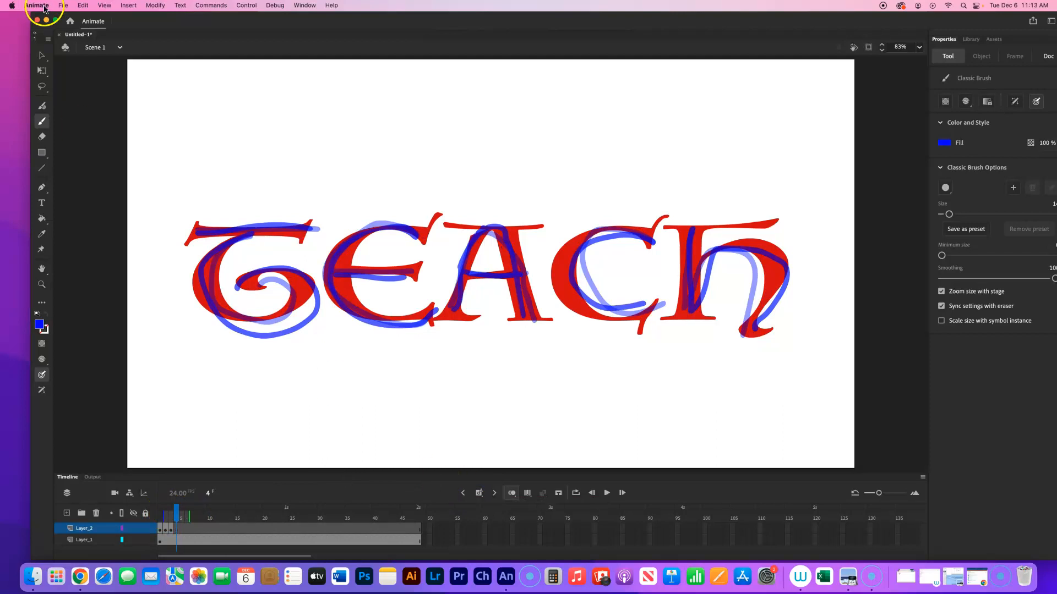
# Step: Save the document as anWord.fla, replacing the existing file of that name
pyautogui.click(62, 6)
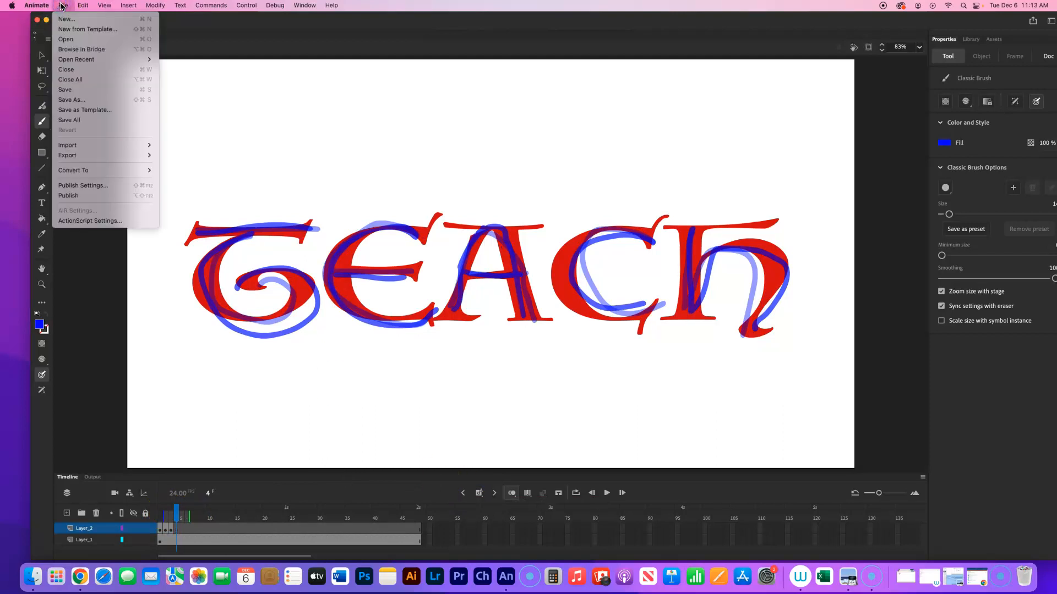
pyautogui.moveTo(71, 100)
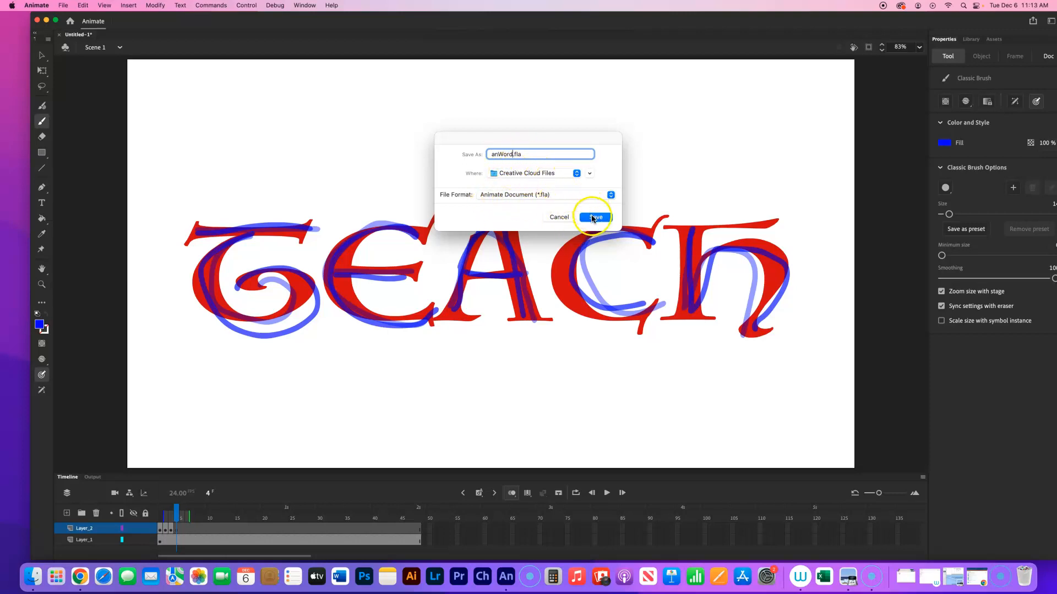
pyautogui.click(593, 216)
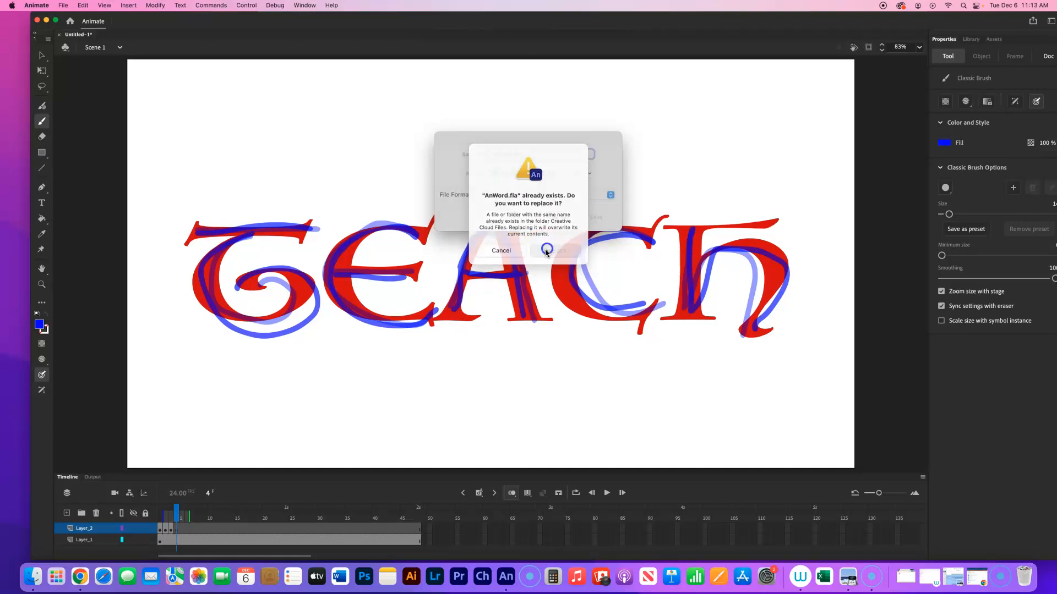
pyautogui.click(546, 250)
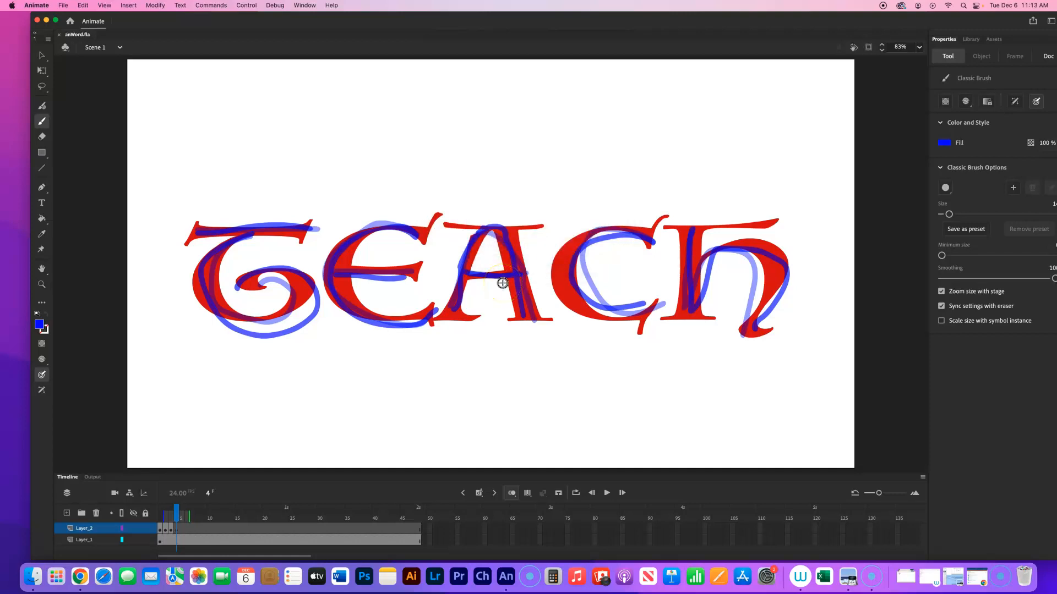
pyautogui.click(62, 5)
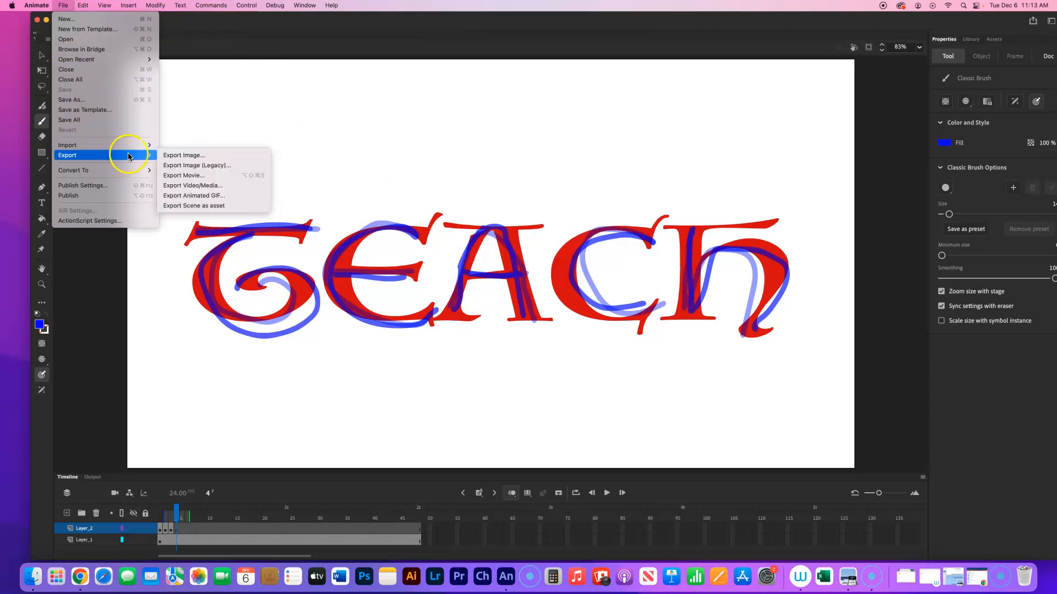
pyautogui.moveTo(206, 198)
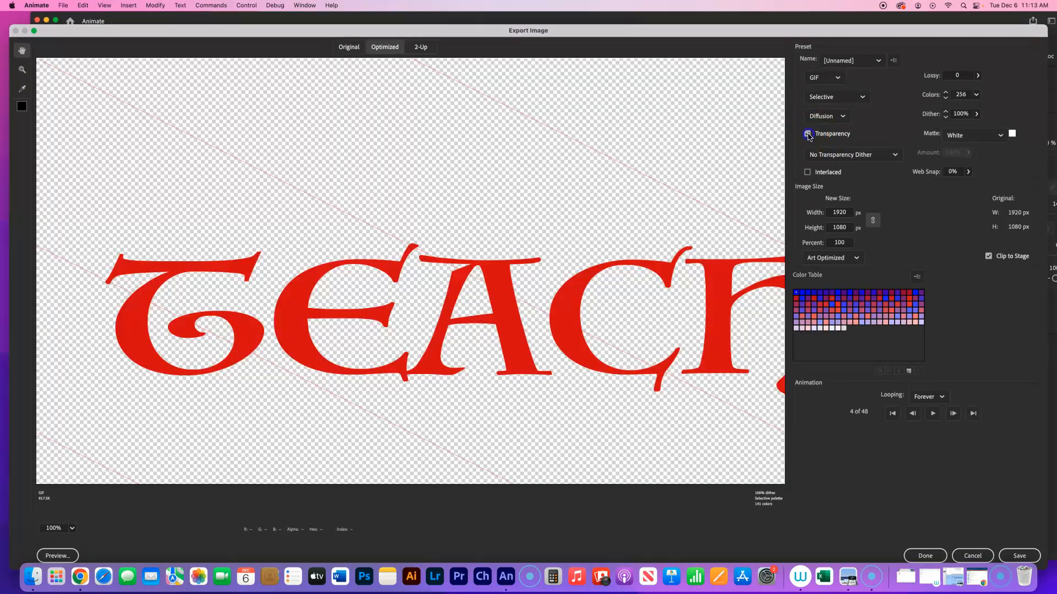
# Step: Leave Transparency unticked for the 1920×1080 looping animated GIF export
pyautogui.click(807, 133)
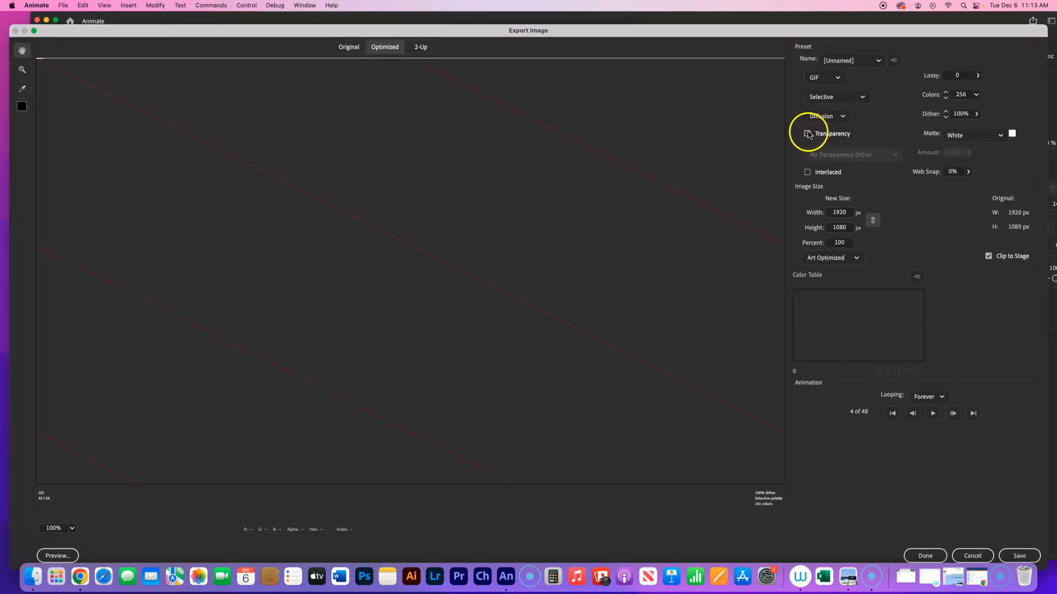
pyautogui.click(807, 134)
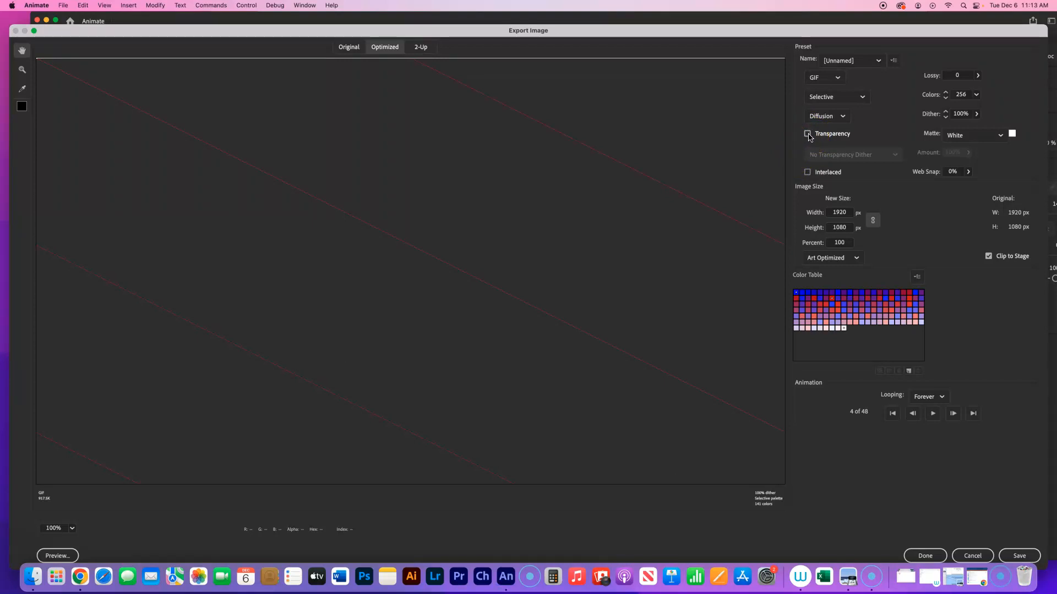
pyautogui.click(807, 134)
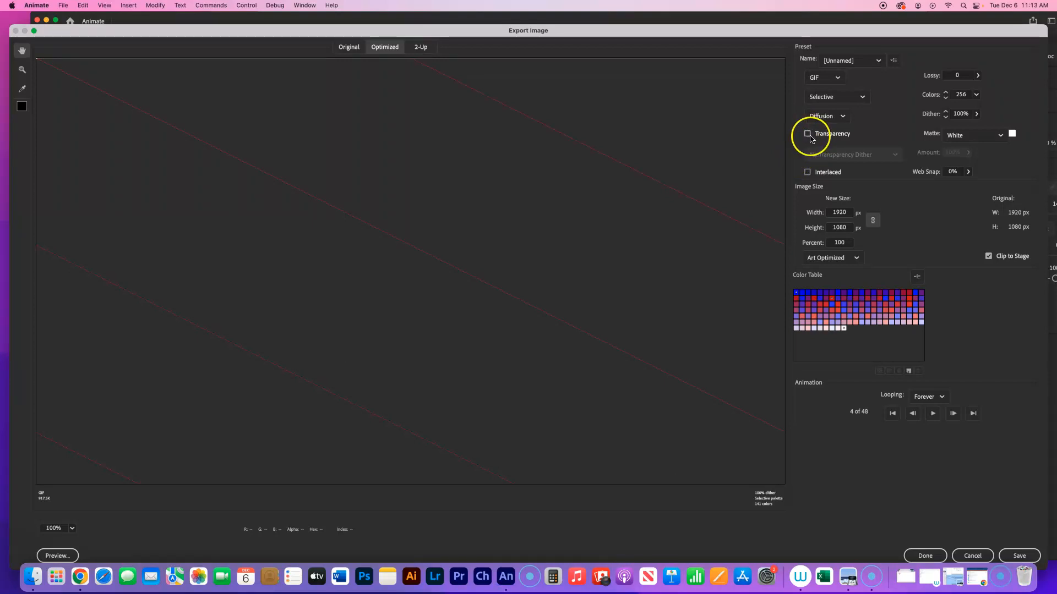
pyautogui.click(806, 133)
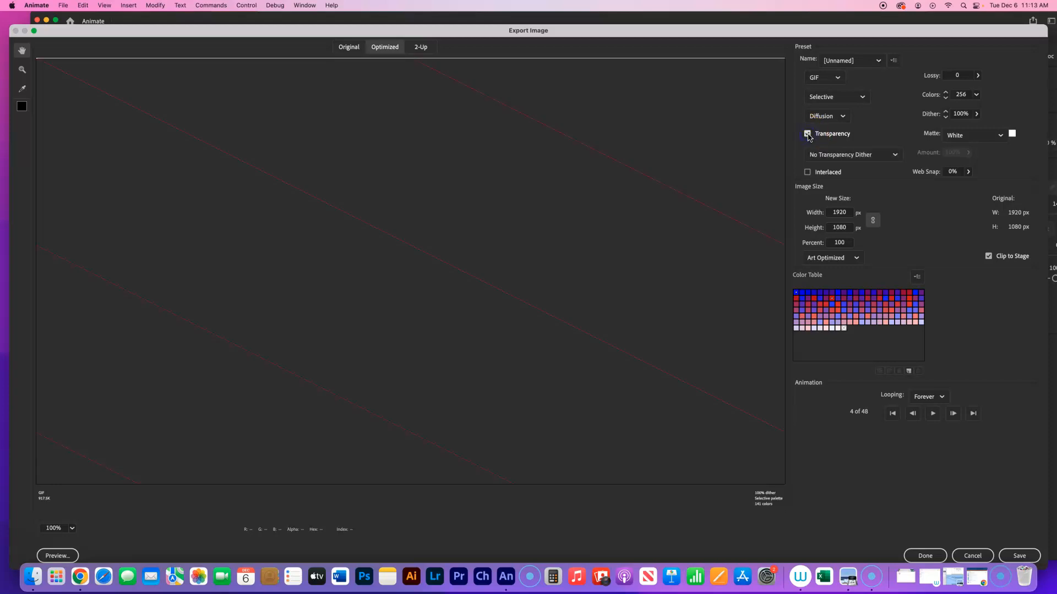
pyautogui.click(806, 133)
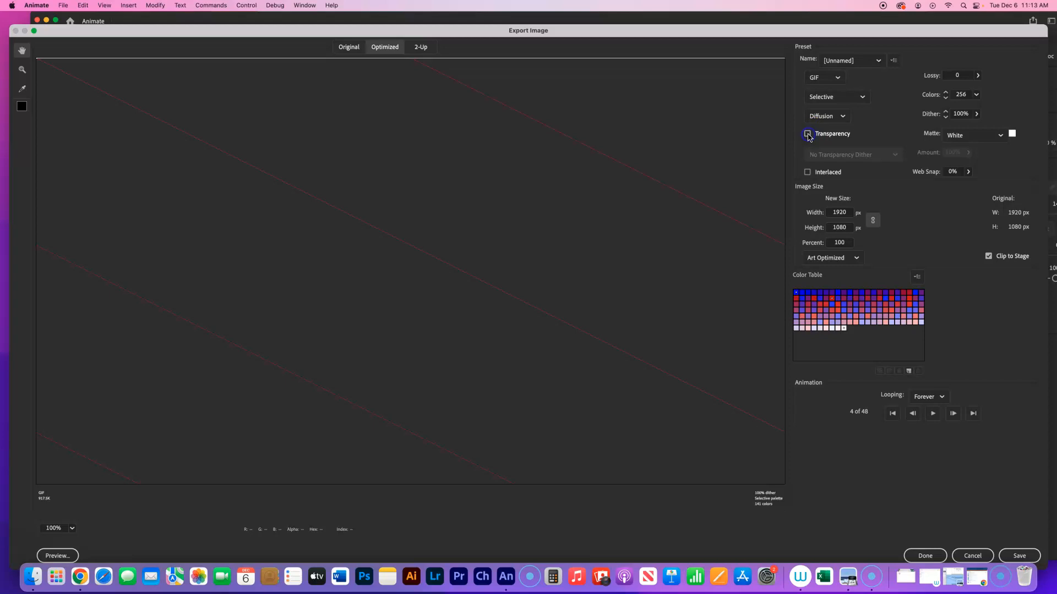
pyautogui.click(807, 133)
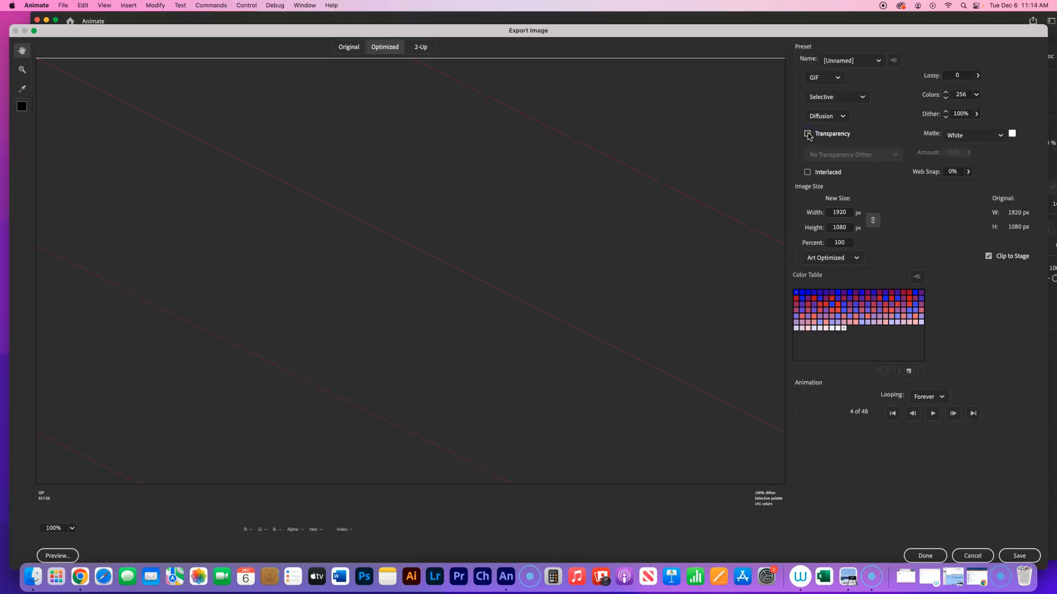
pyautogui.click(807, 133)
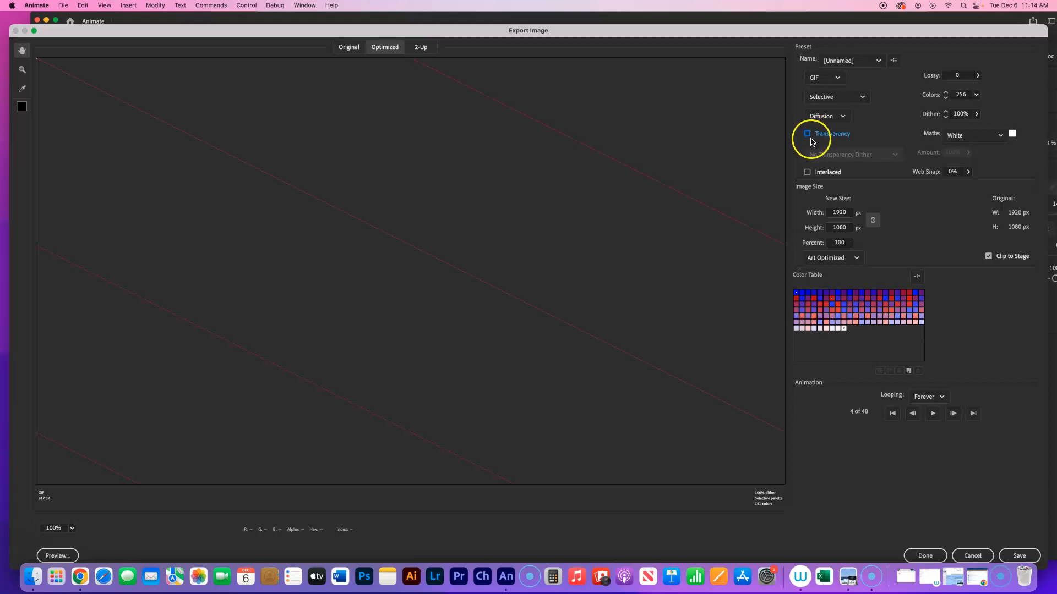
pyautogui.click(807, 134)
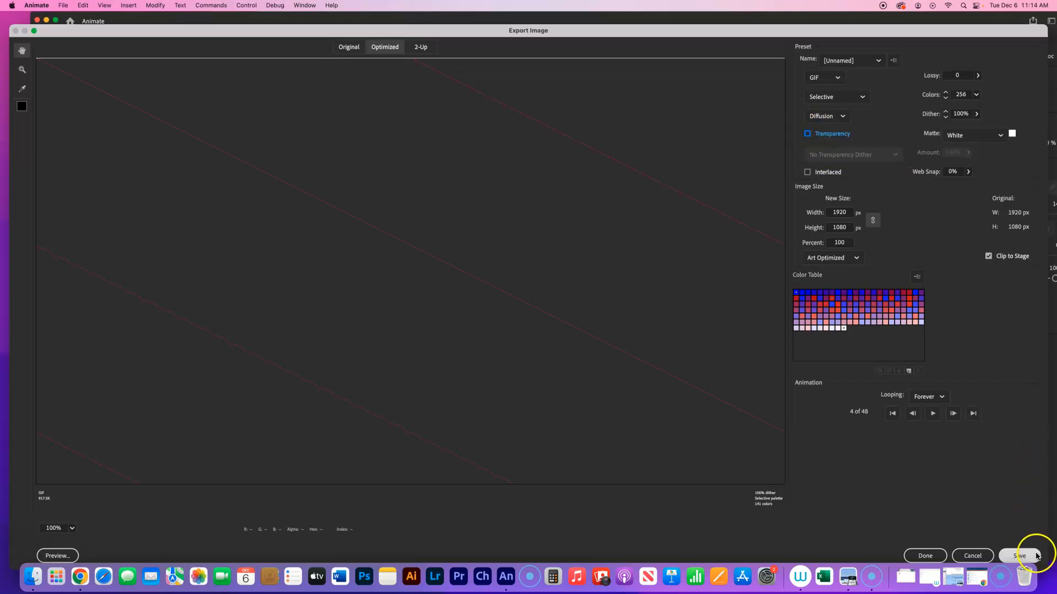
# Step: Export the animated GIF as anWord.gif and close the Export Image dialog
pyautogui.click(1019, 555)
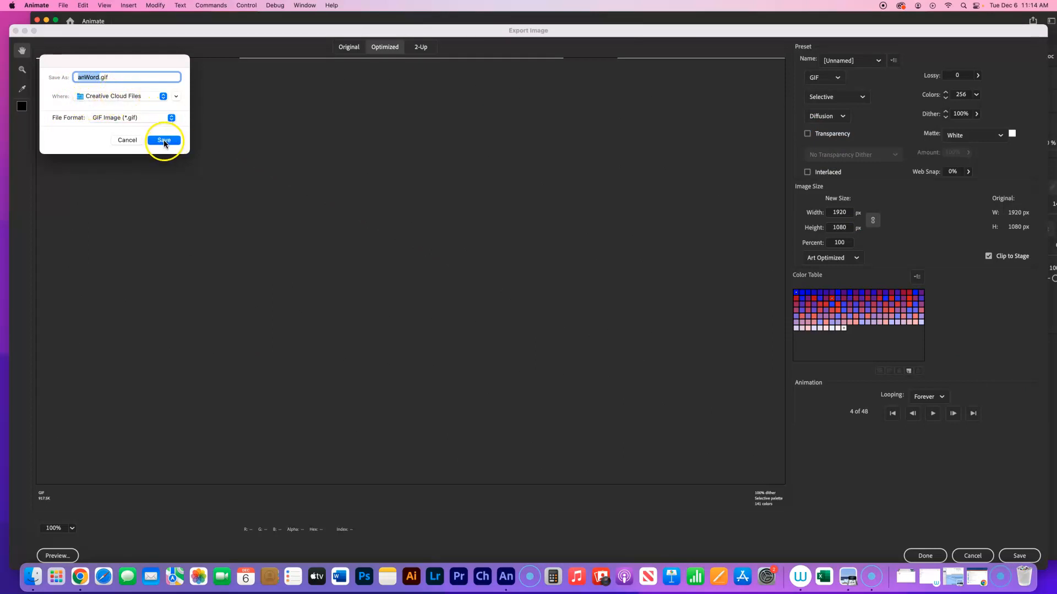
pyautogui.click(164, 139)
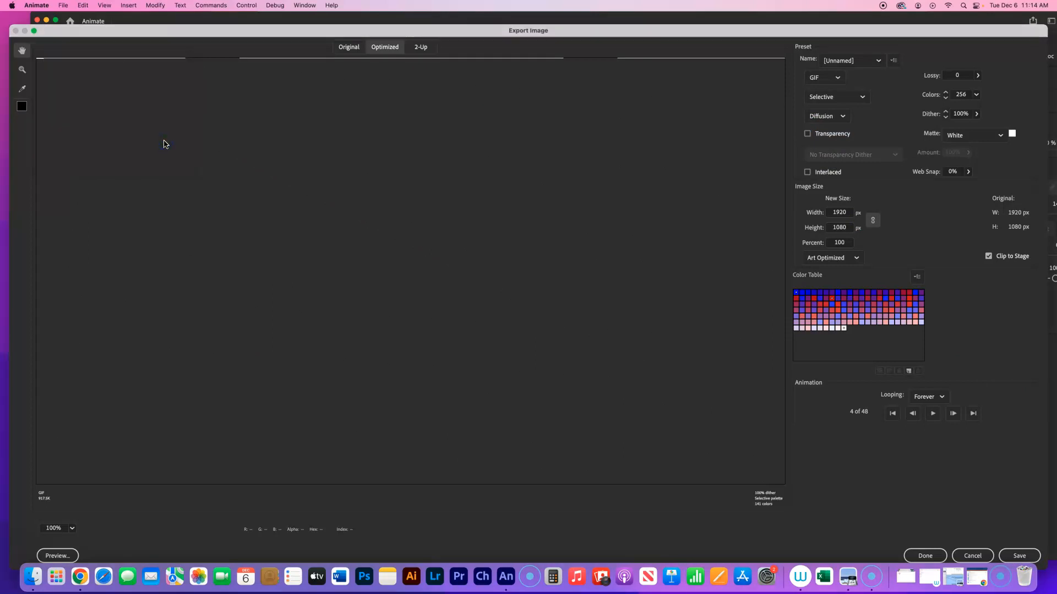
pyautogui.click(970, 556)
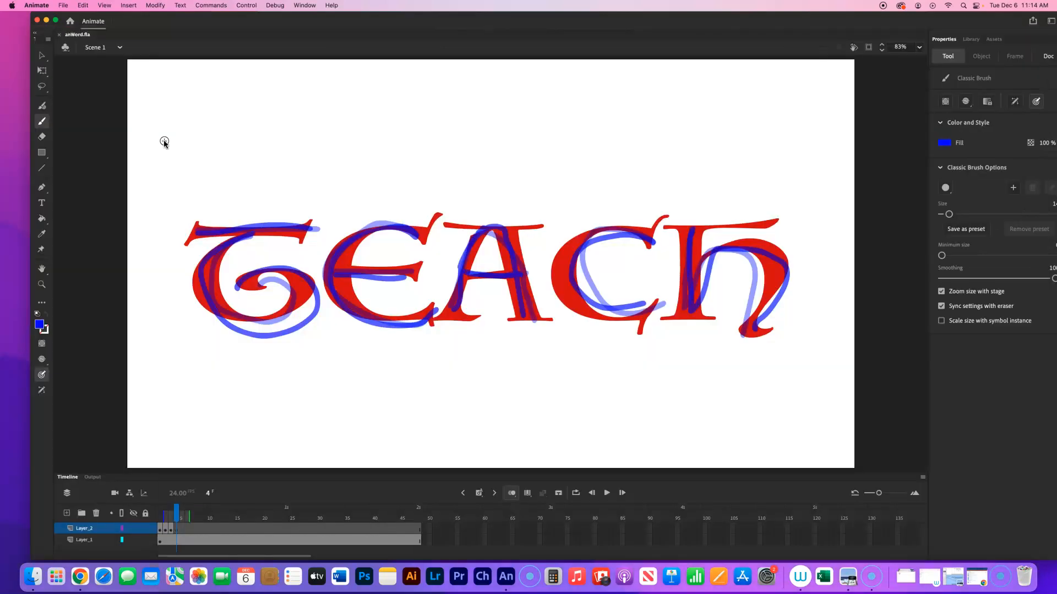